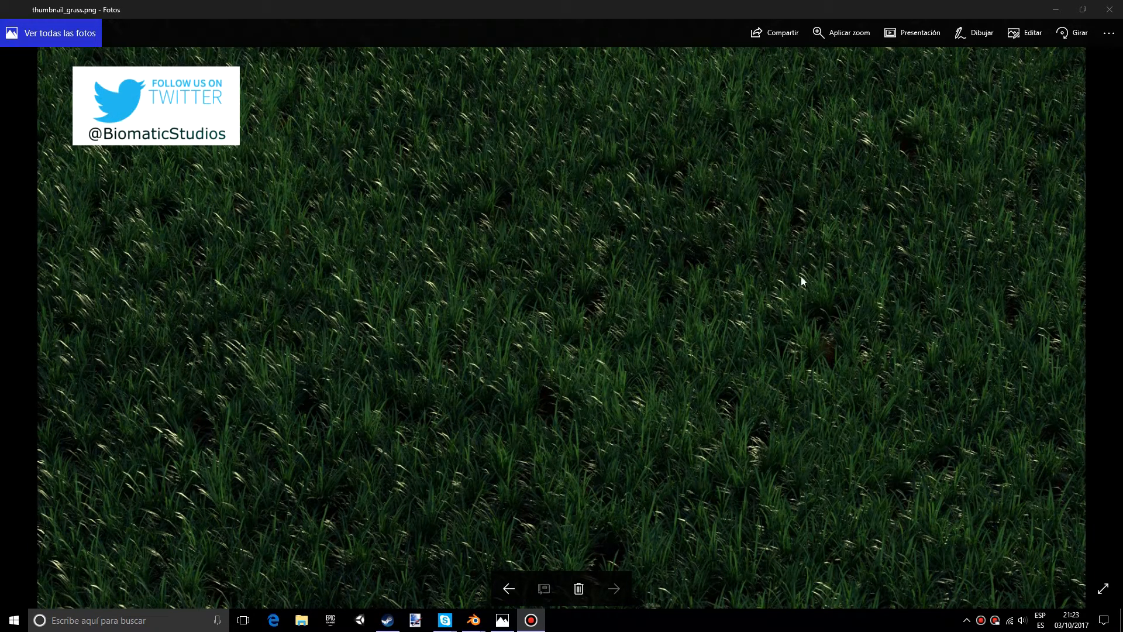
mouse_move(747, 325)
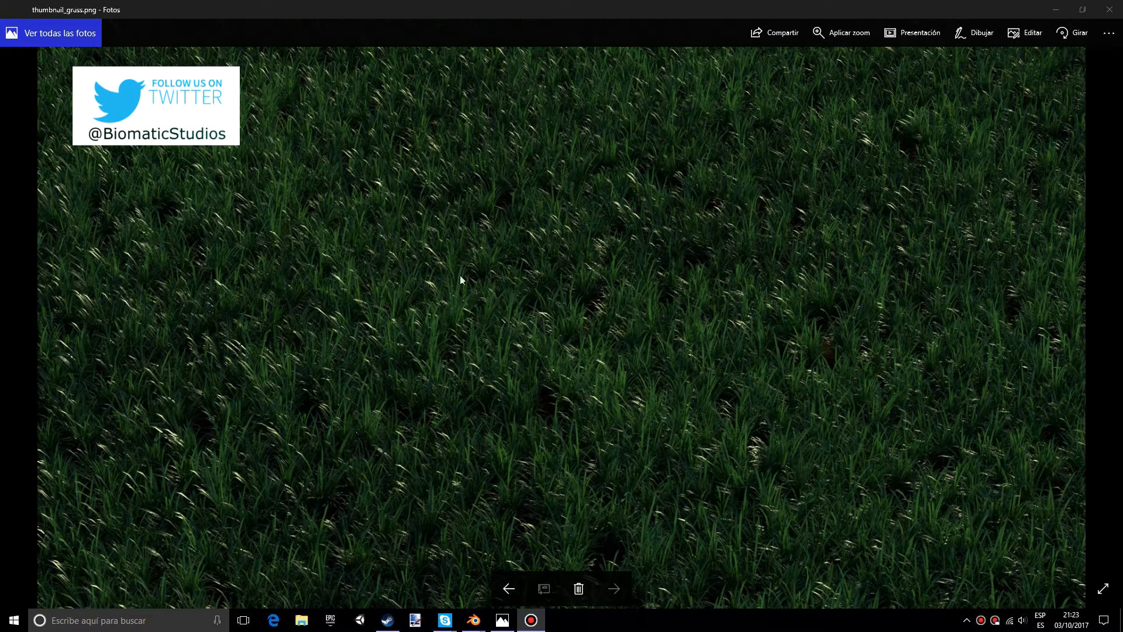
mouse_move(699, 318)
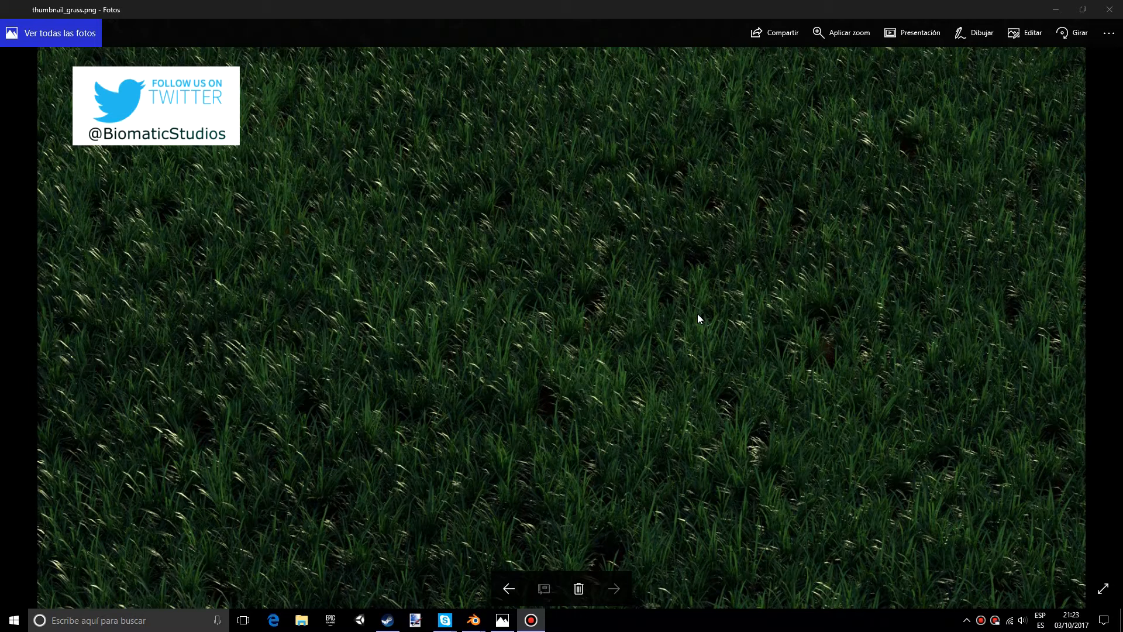
mouse_move(563, 340)
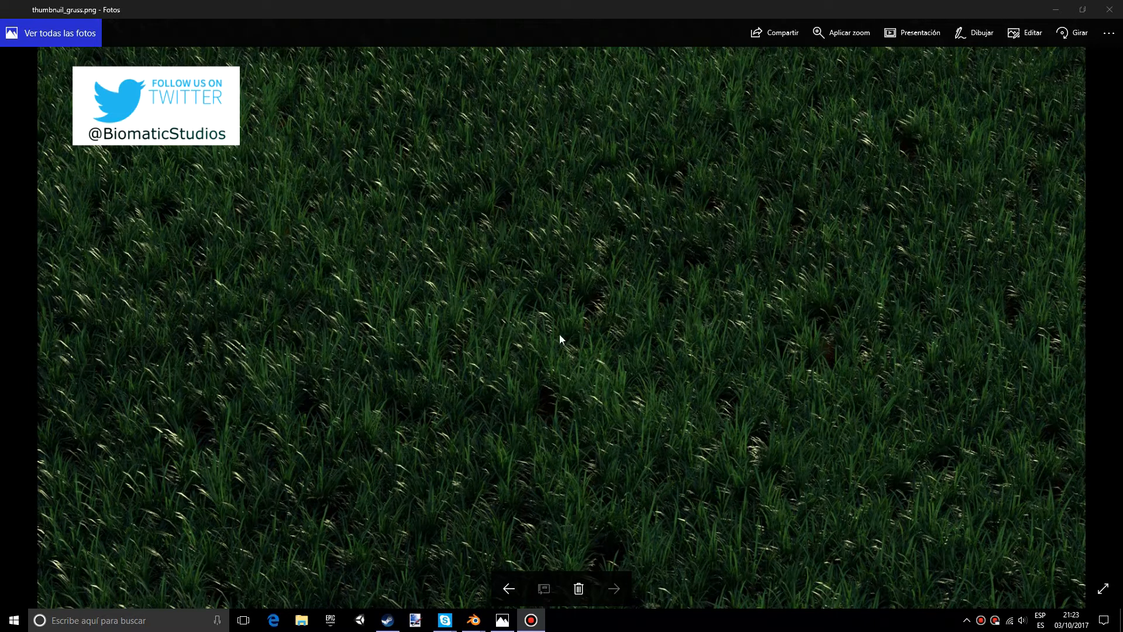
mouse_move(582, 259)
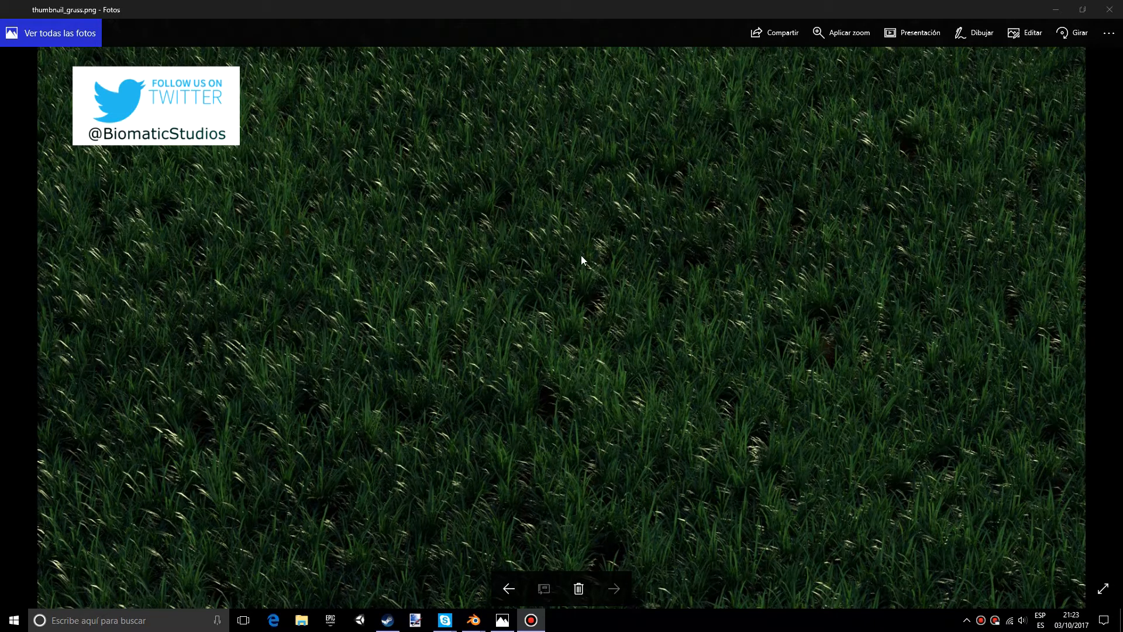
mouse_move(706, 256)
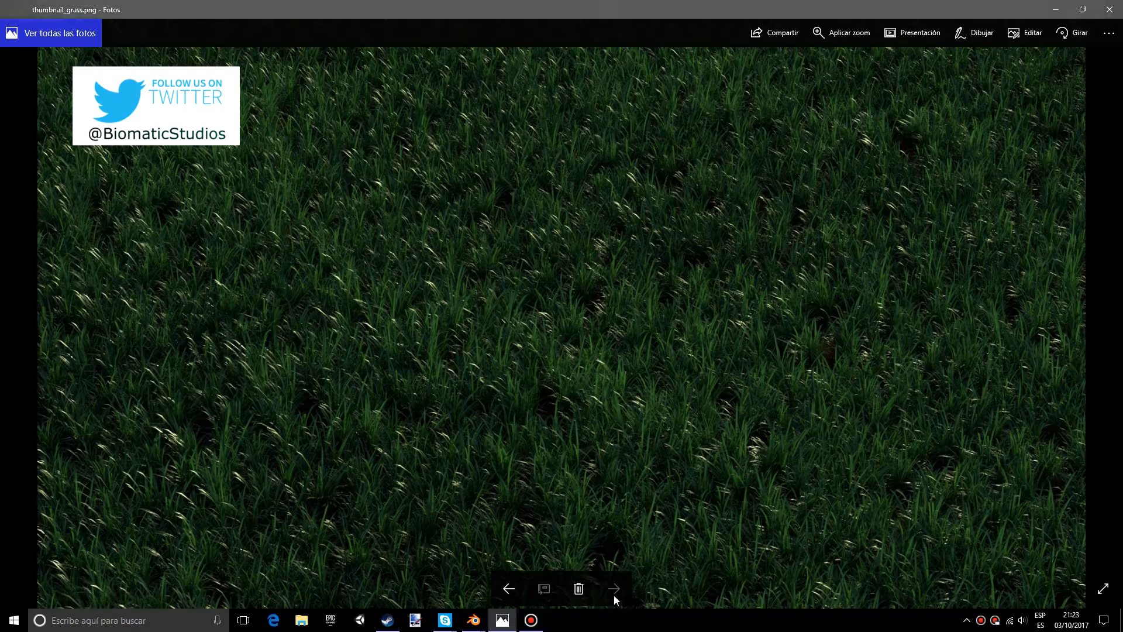
Advance to the corridor animation title image, then switch over to Blender
click(614, 589)
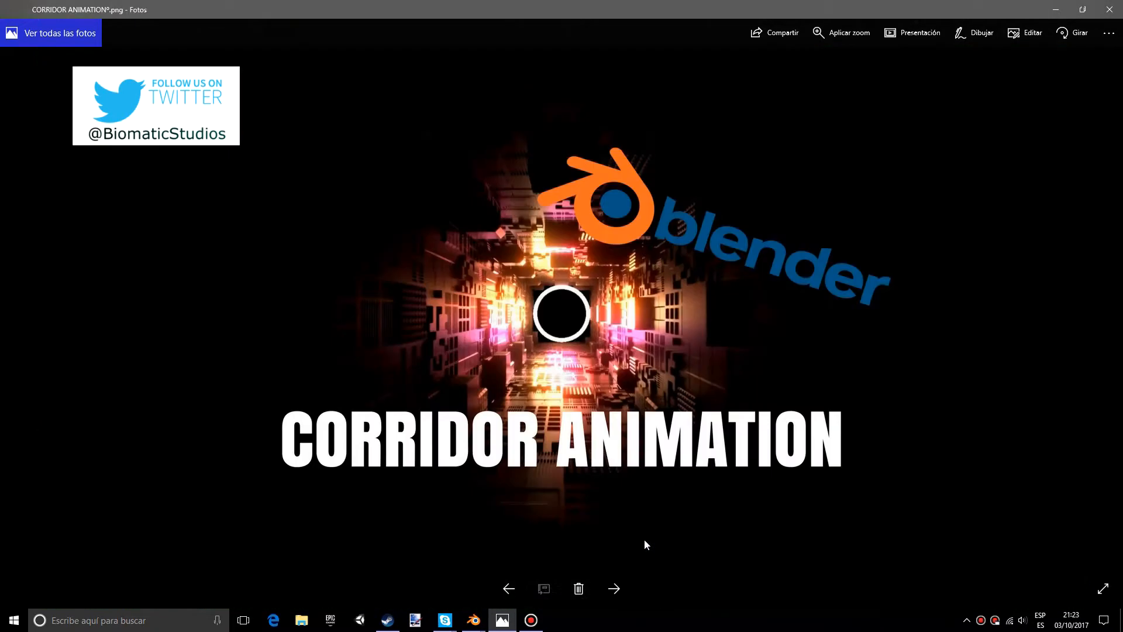
mouse_move(628, 411)
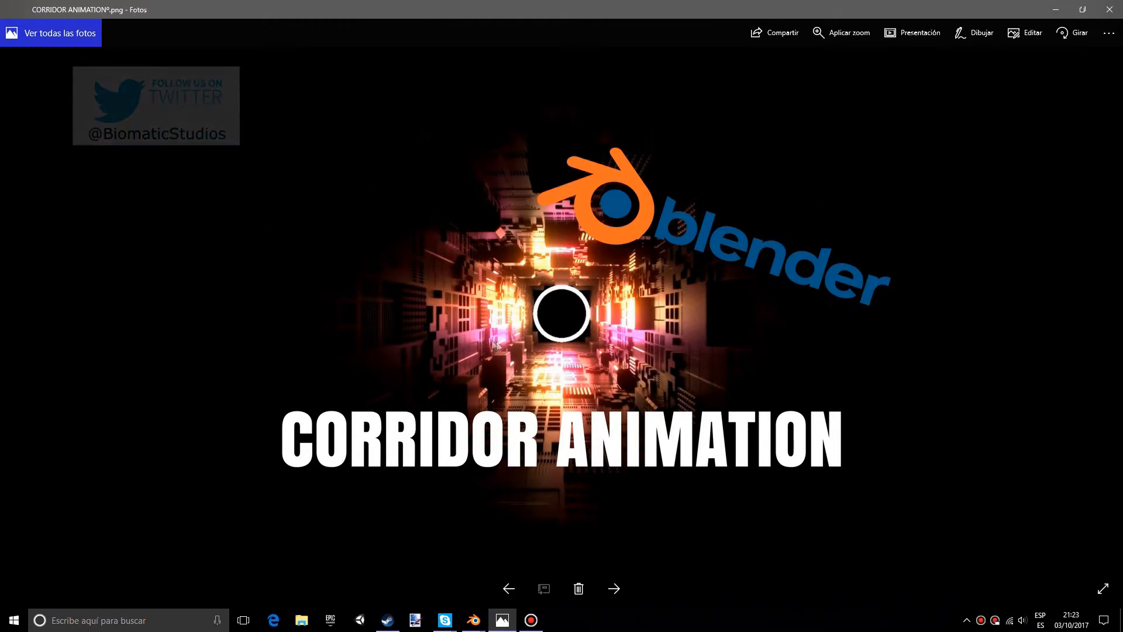
click(472, 620)
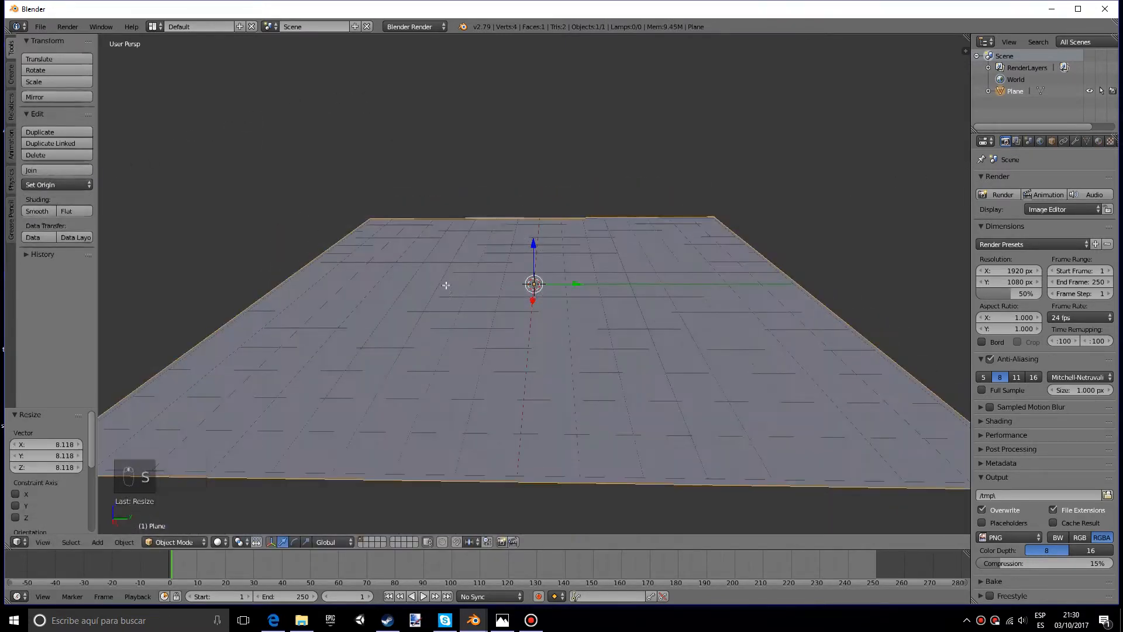
Subdivide the plane twice with fractal roughness around 0.5 for a bumpy terrain
key(Tab)
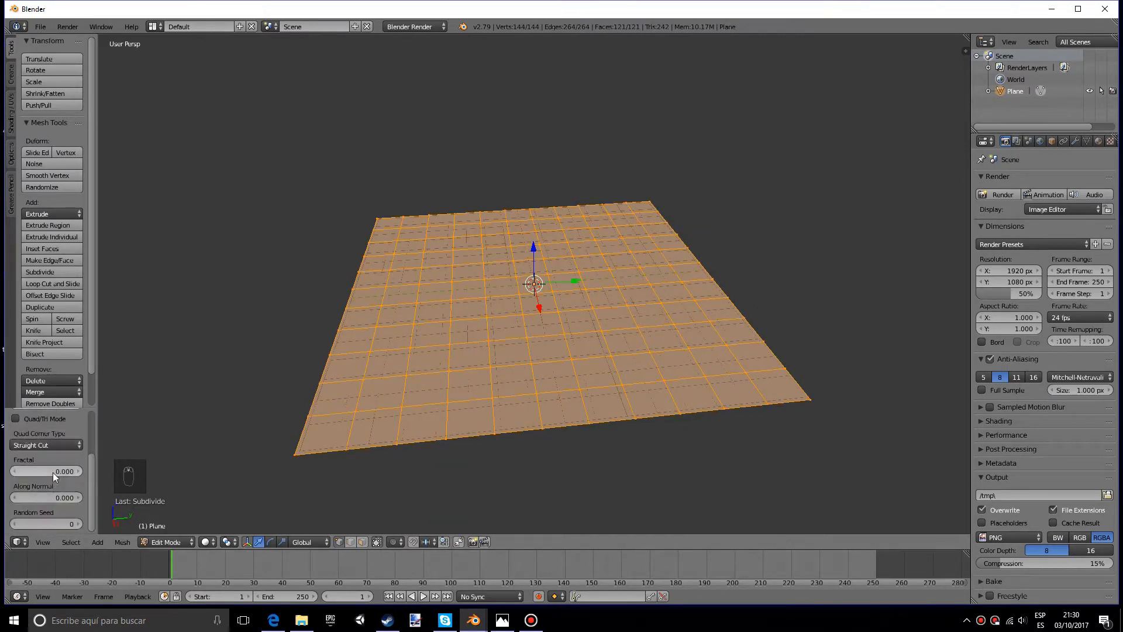
click(45, 470)
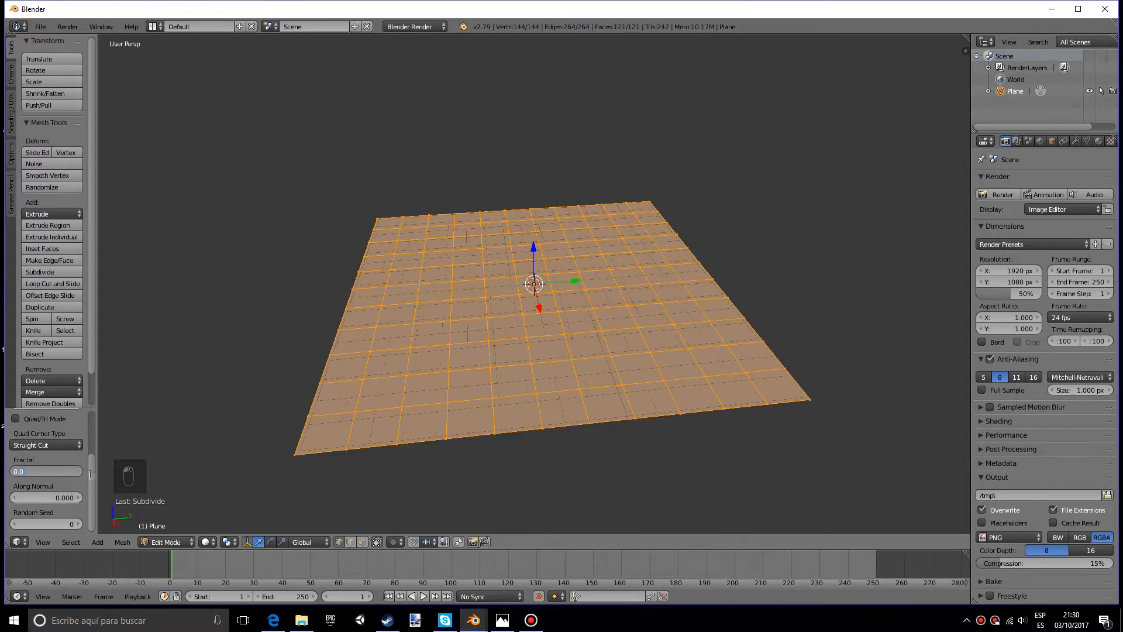
drag(18, 471, 64, 471)
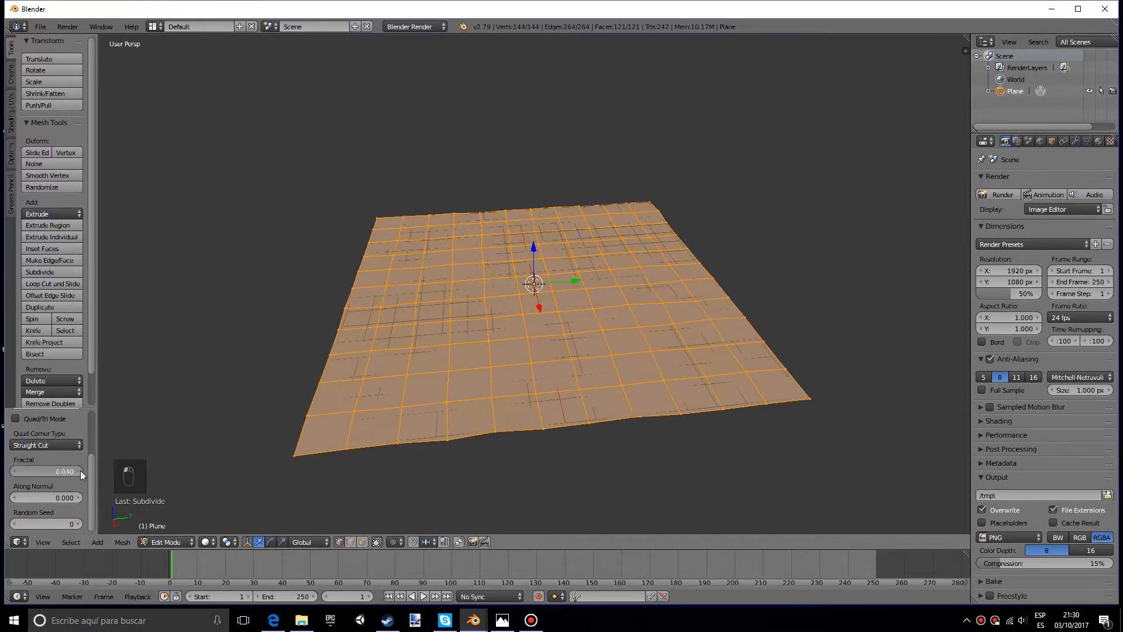
drag(46, 470, 64, 470)
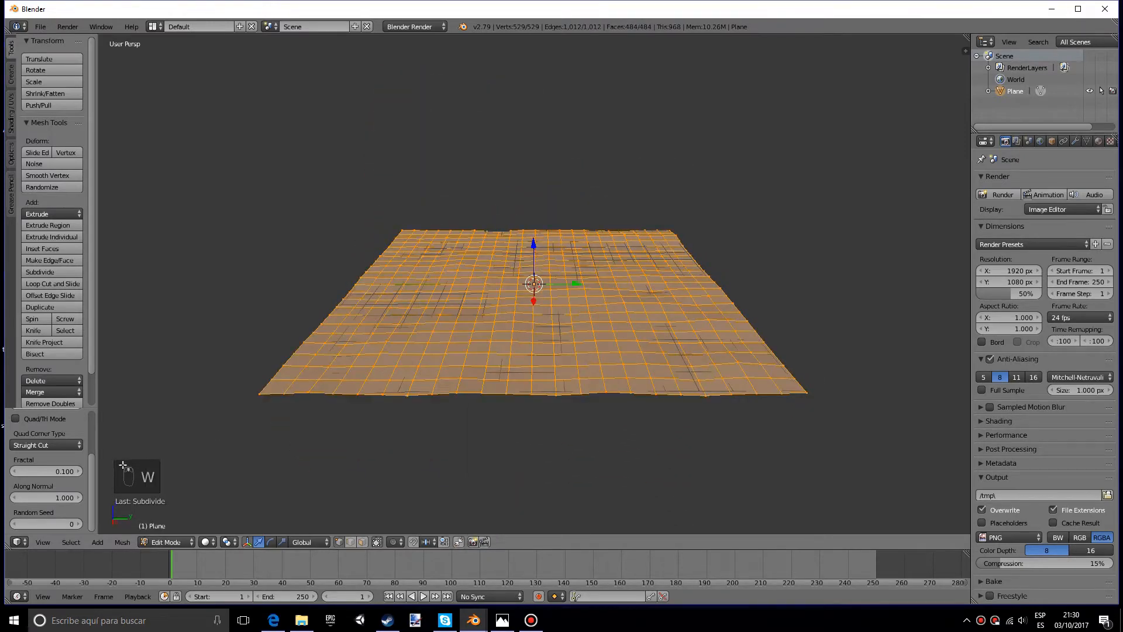
click(40, 272)
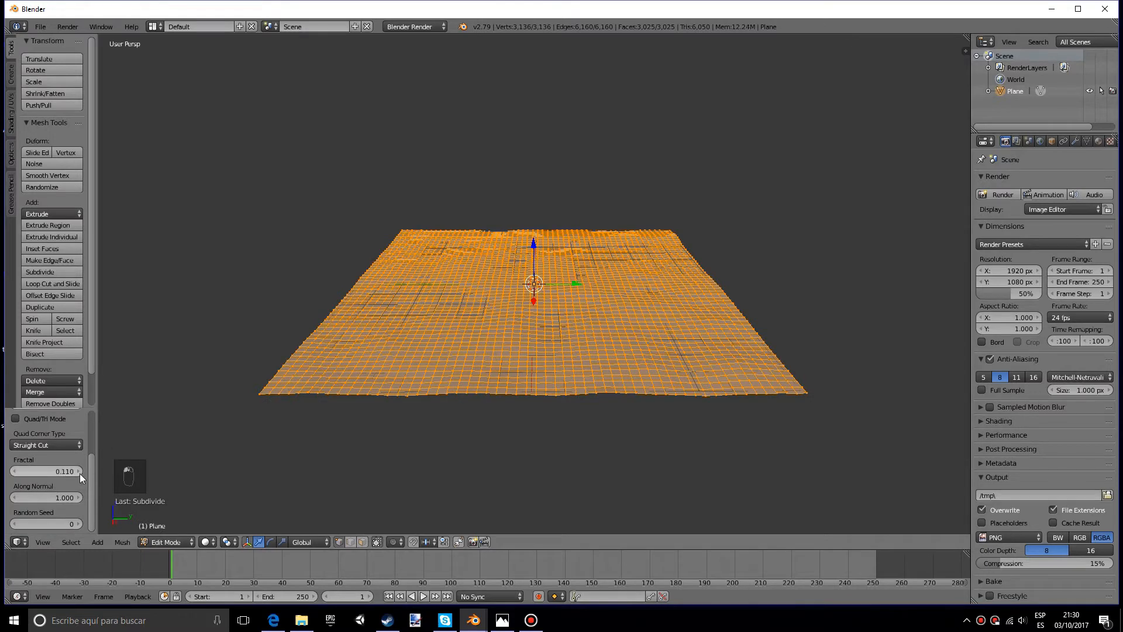
drag(47, 470, 68, 470)
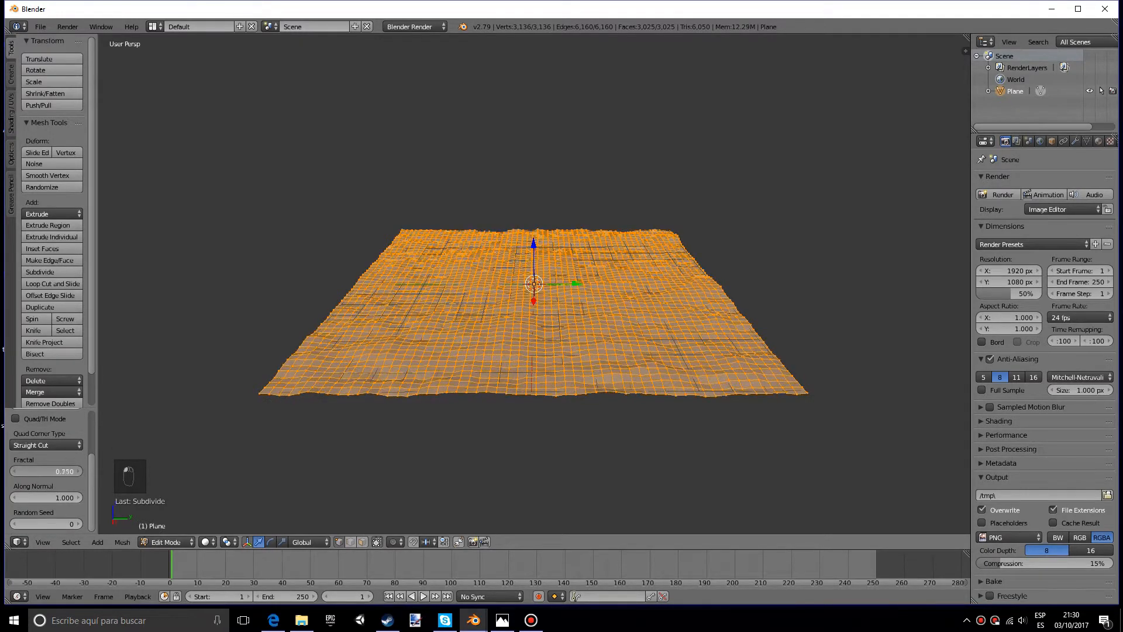
drag(47, 470, 47, 470)
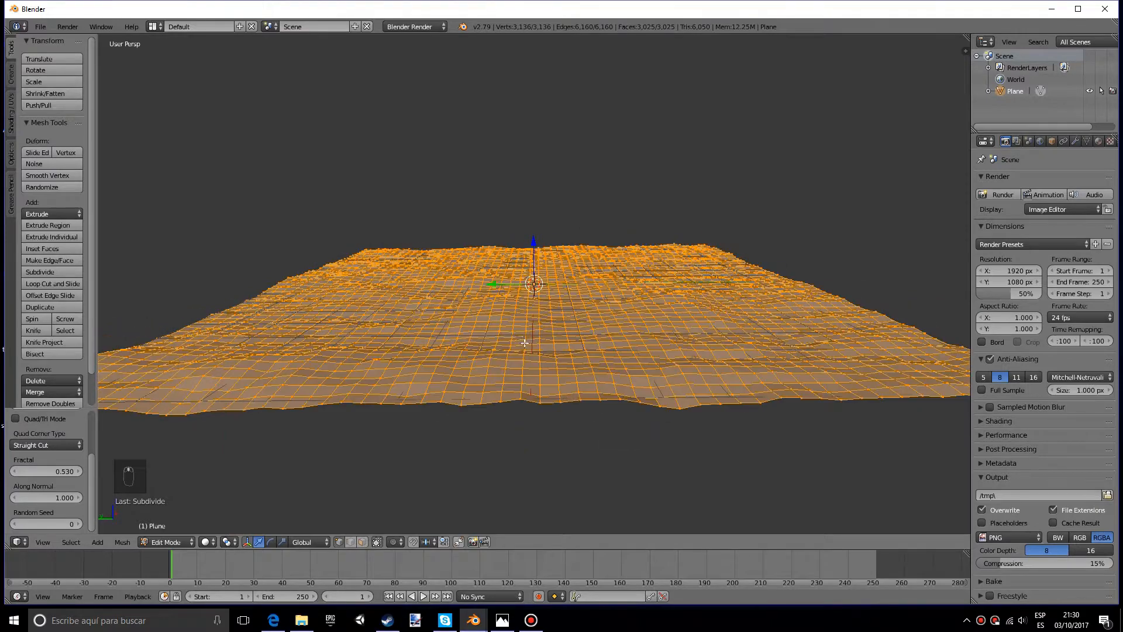
Give the terrain smooth shading in object mode and clear it from the view
key(Tab)
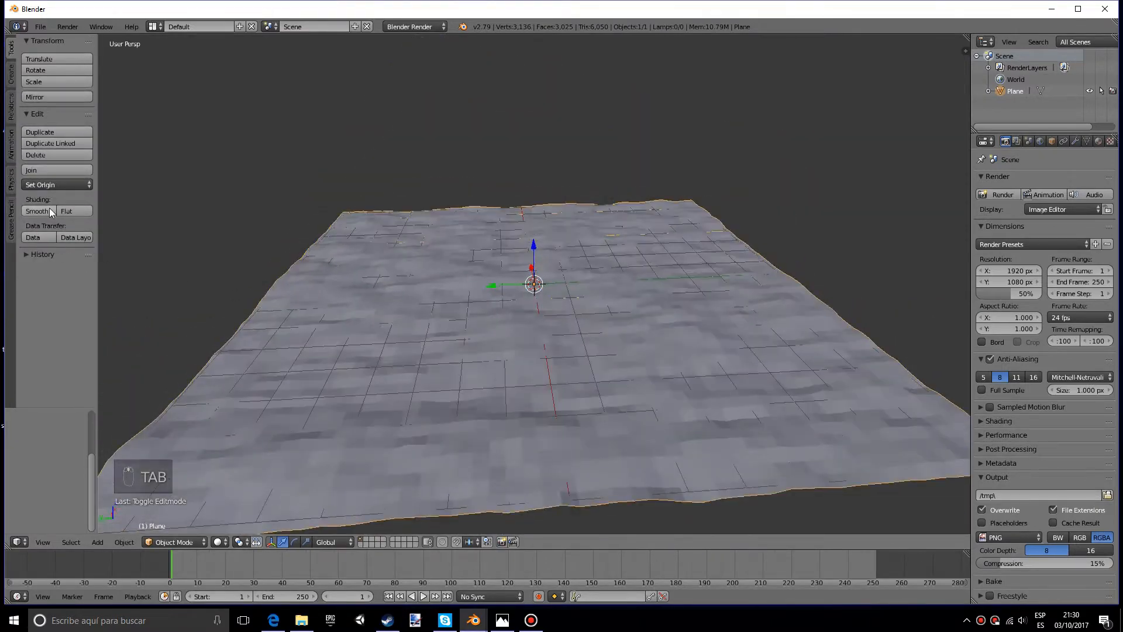
click(37, 210)
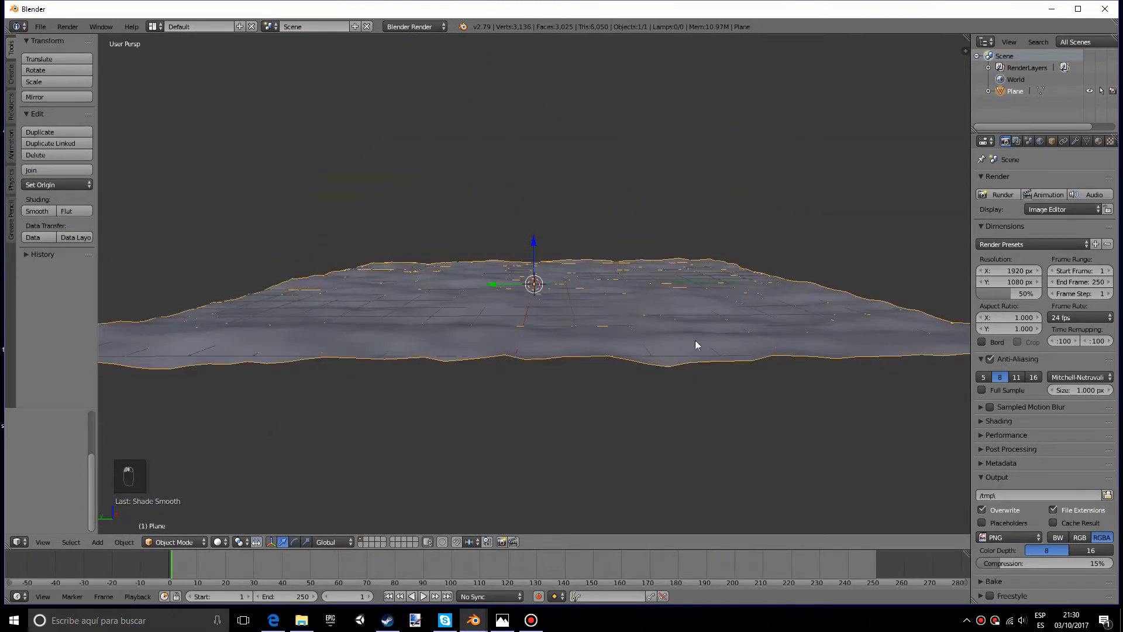
key(s)
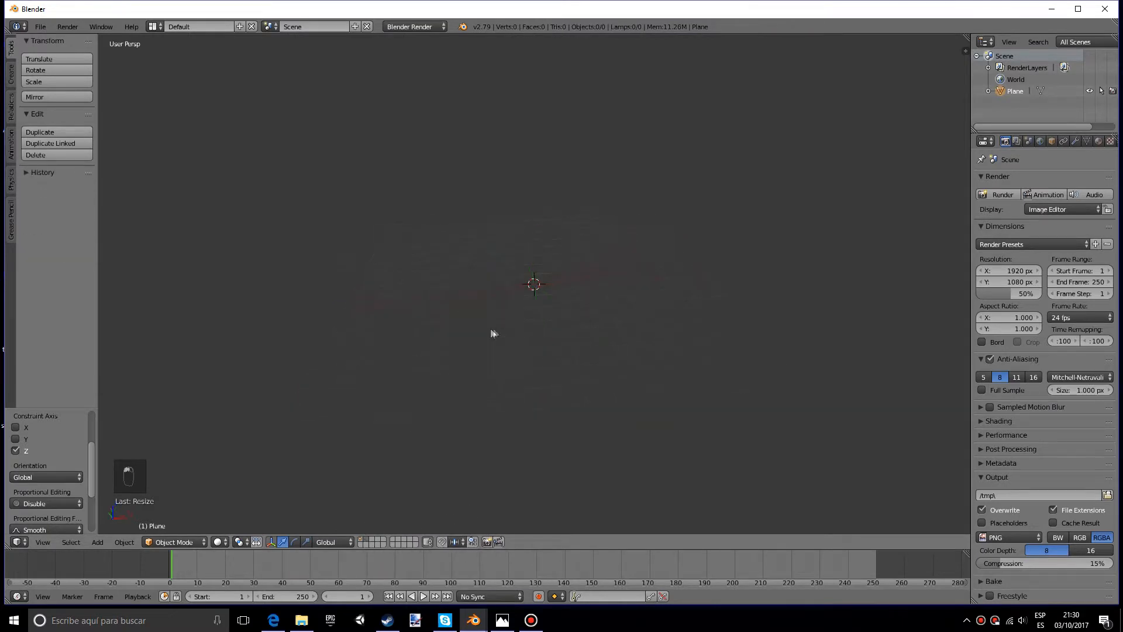
Add a new plane and shape it into a thin tall strip extruded upward
key(shift+a)
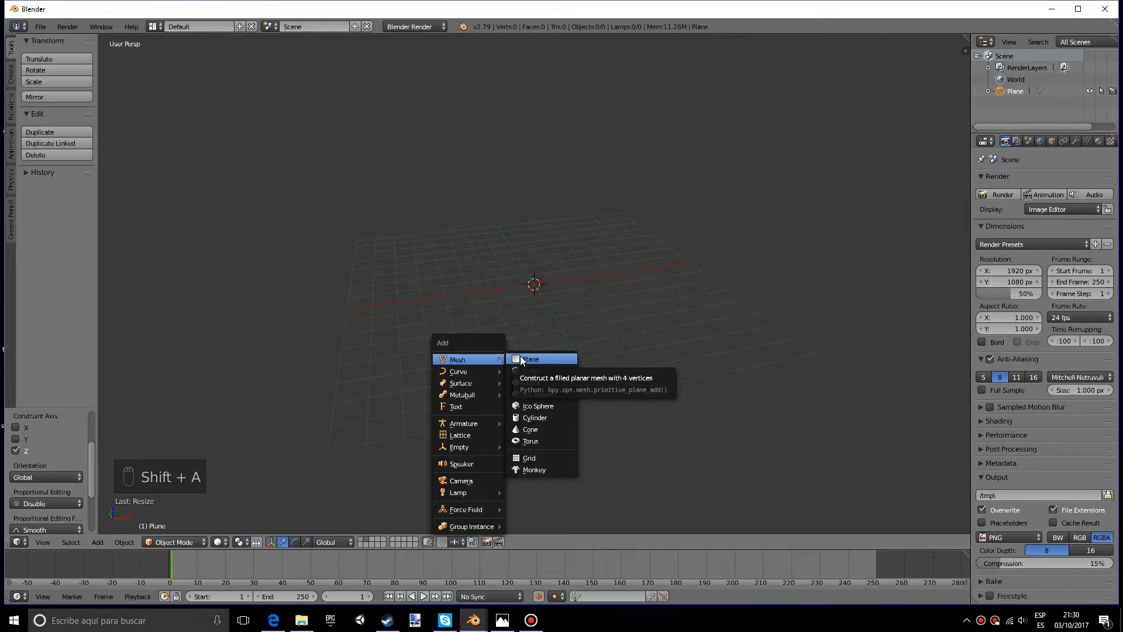
click(531, 359)
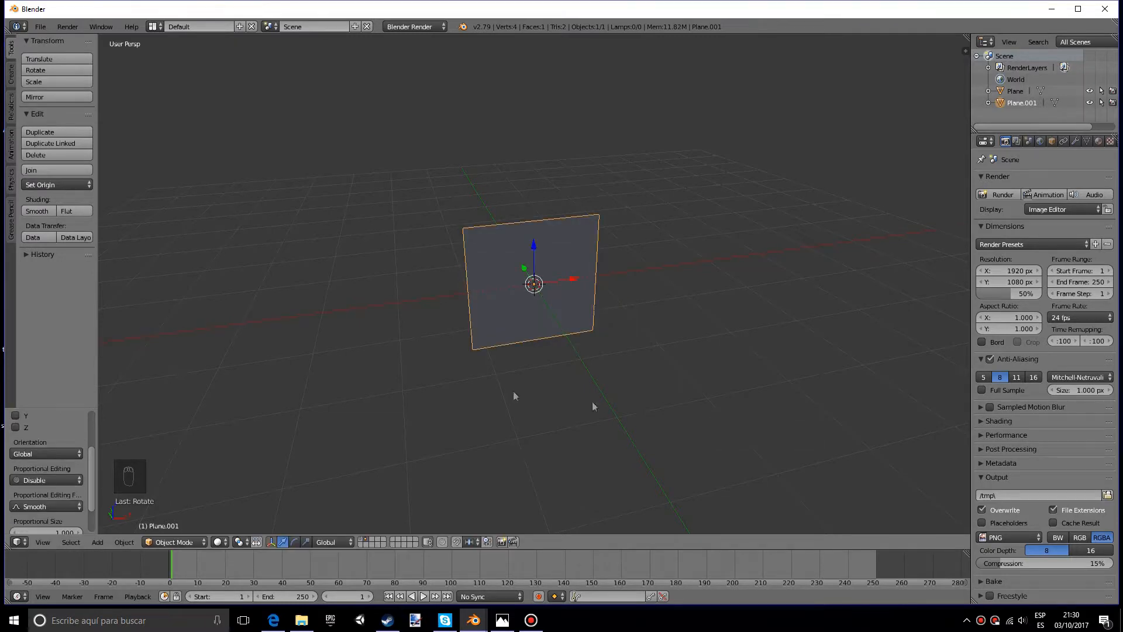
key(Tab)
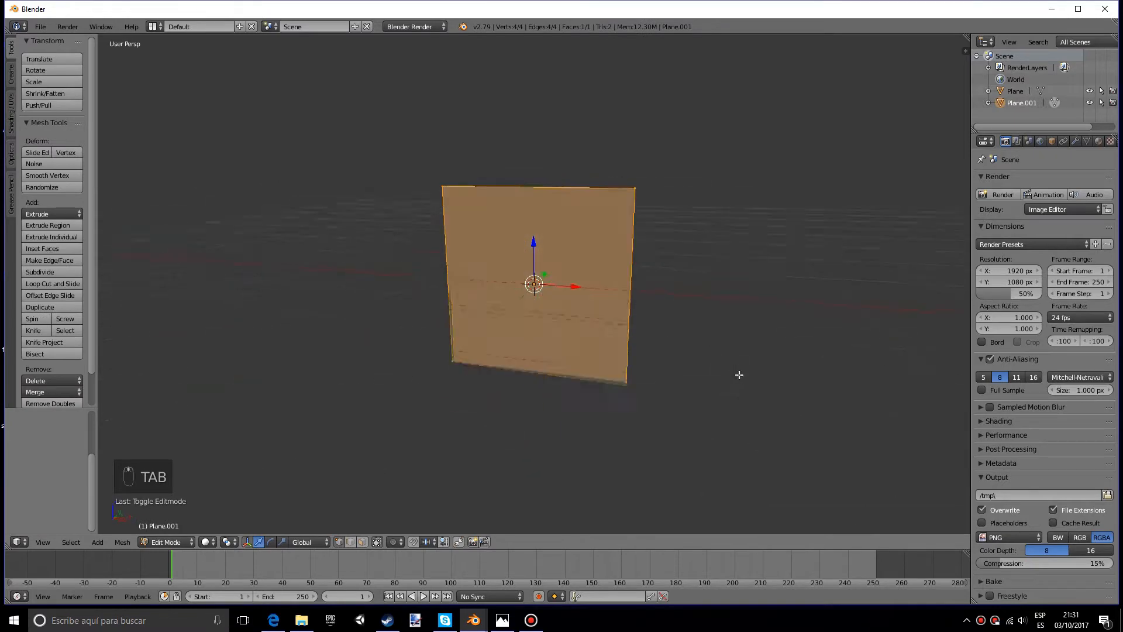
key(s)
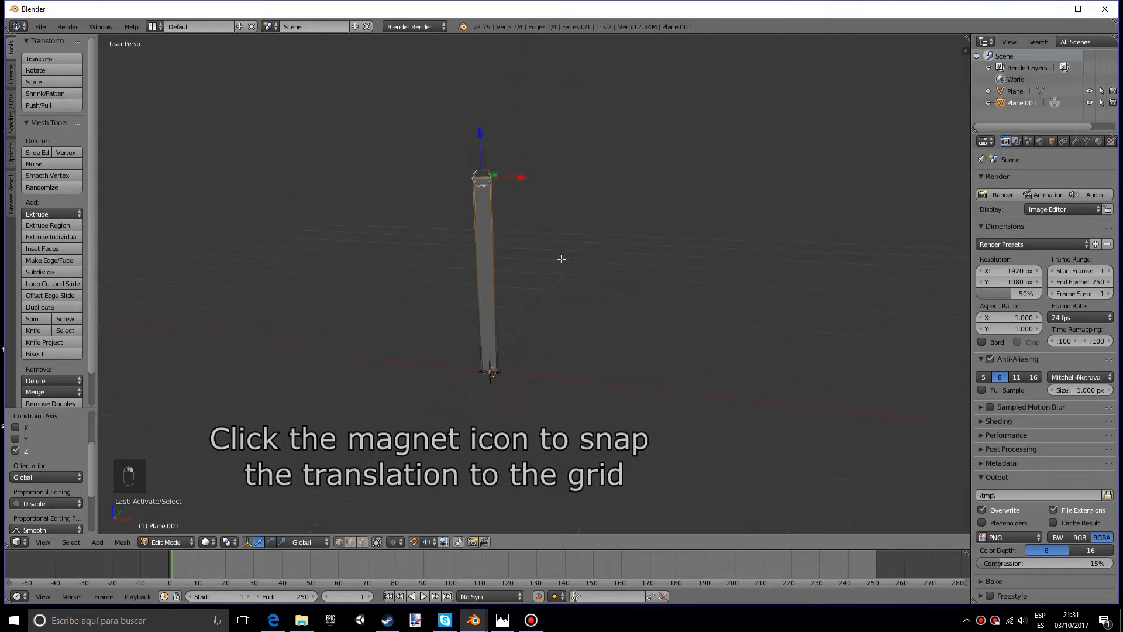
key(e)
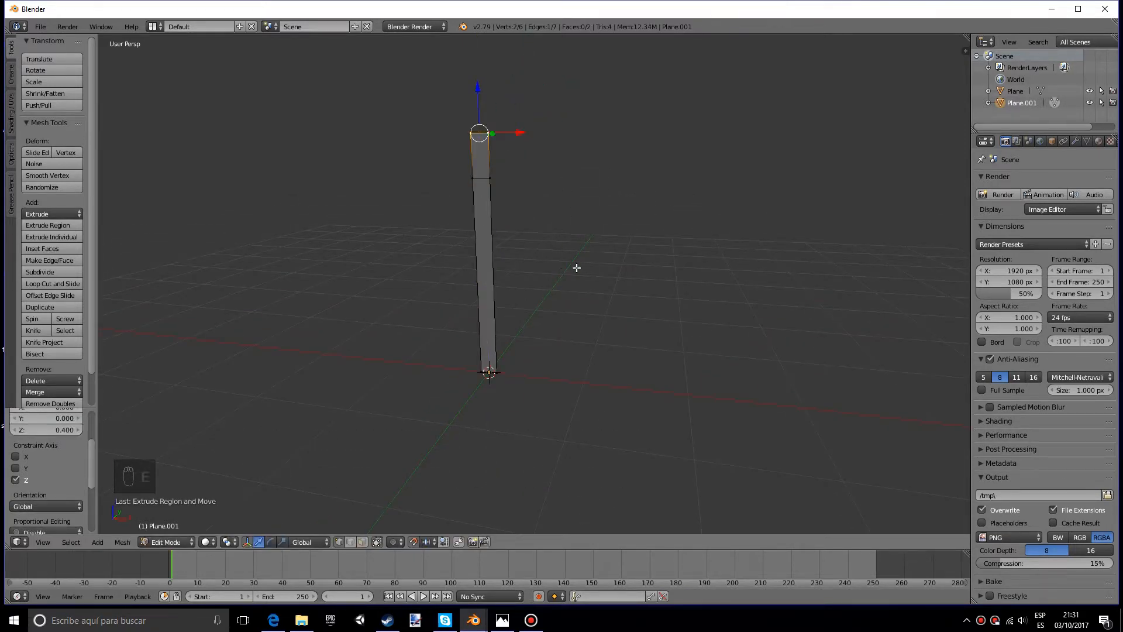
Merge the strip's top into a point and add loop cuts along the blade
key(alt+m)
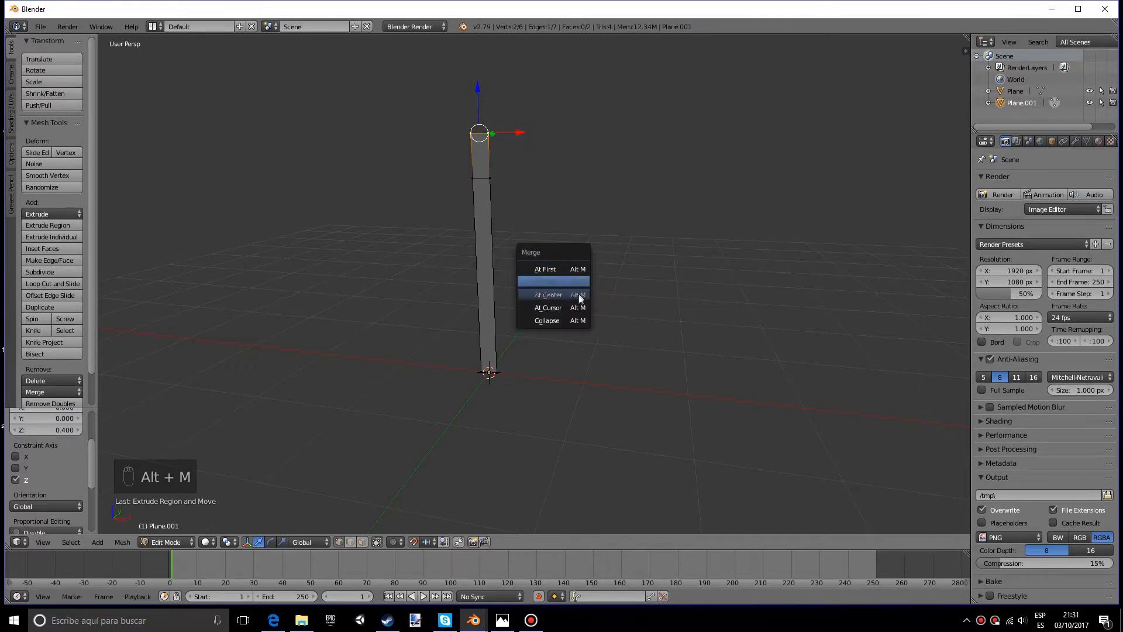
click(548, 295)
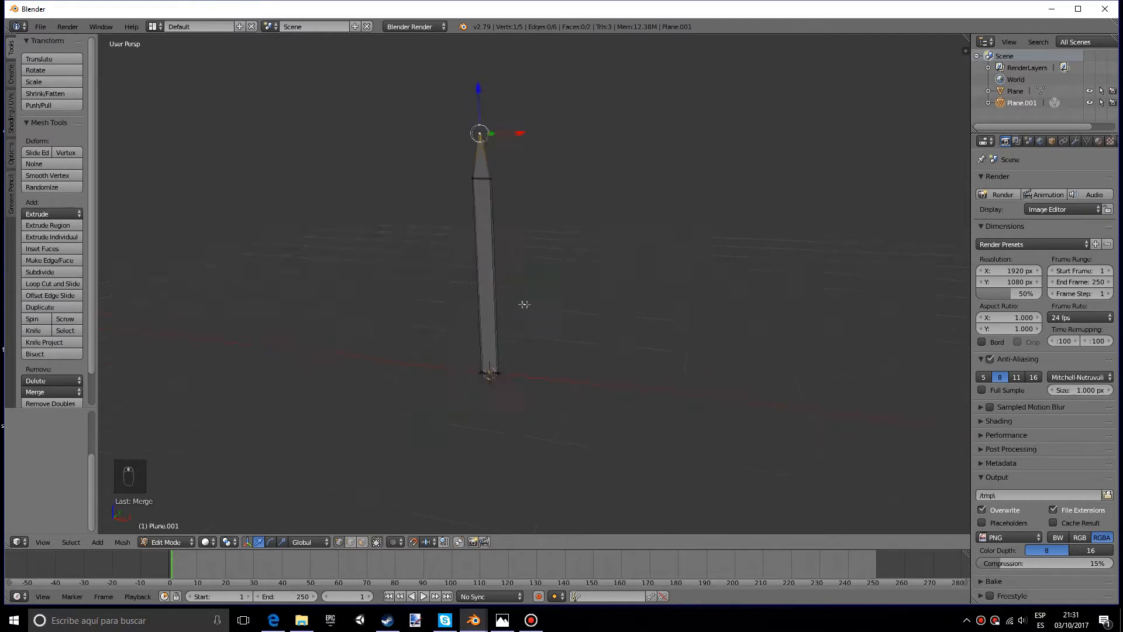
key(ctrl+r)
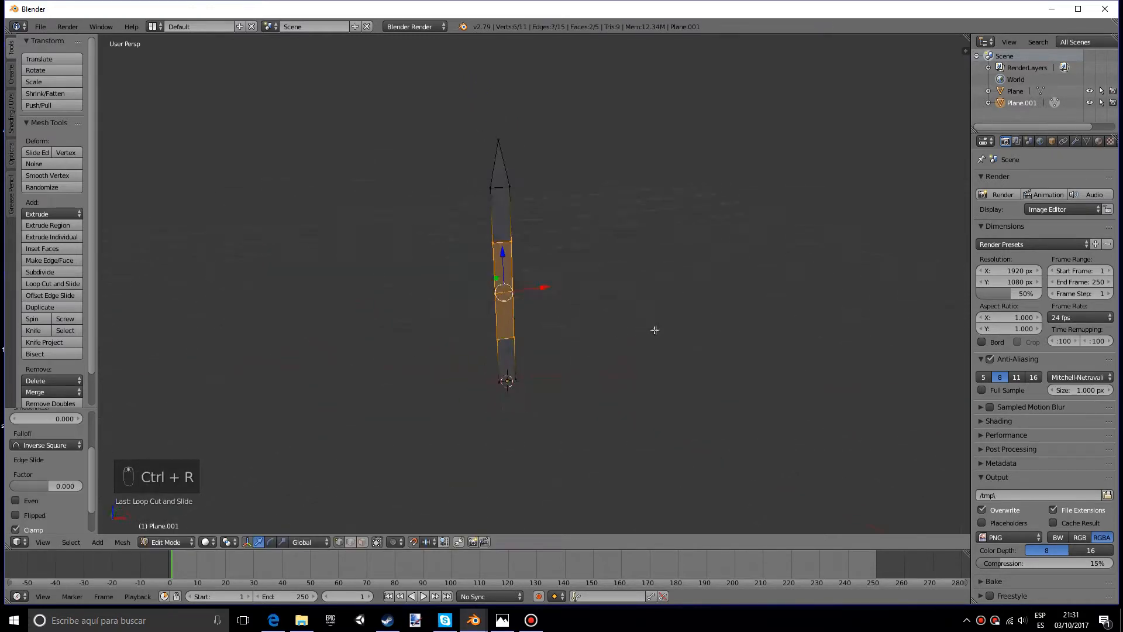
key(a)
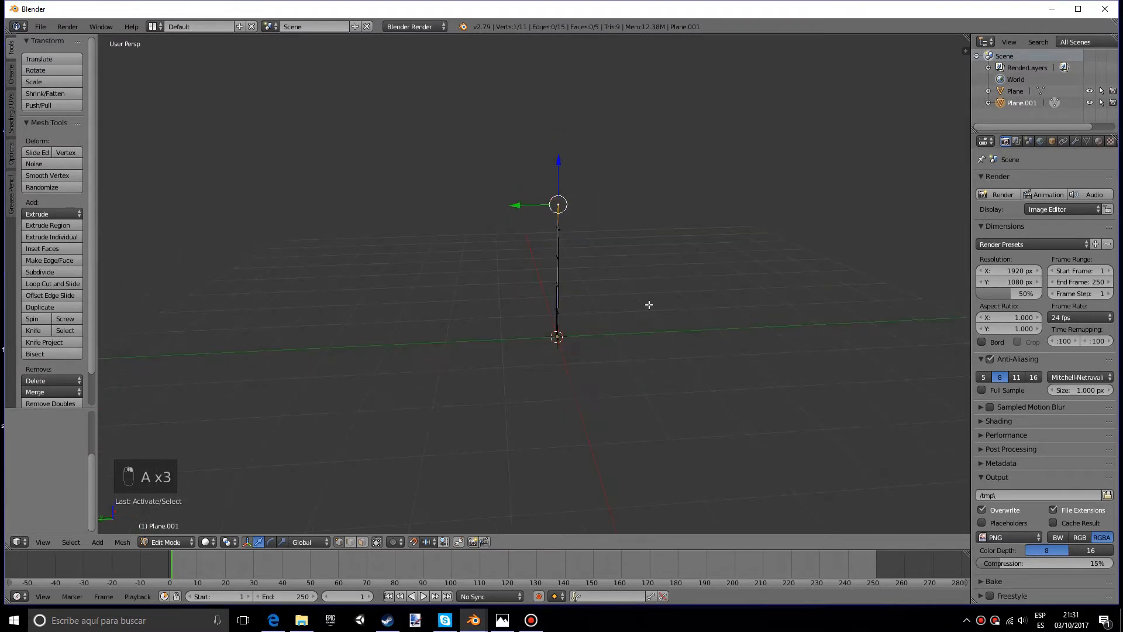
View the blade from the side in orthographic to shape its curved profile
key(KP_3)
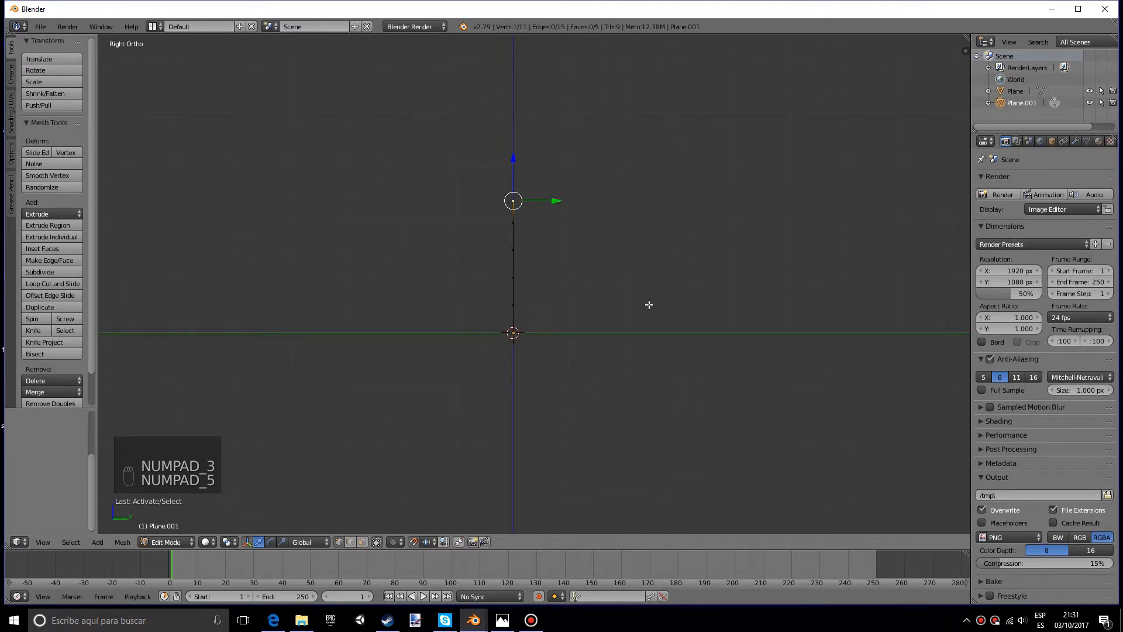
key(r)
text(blad)
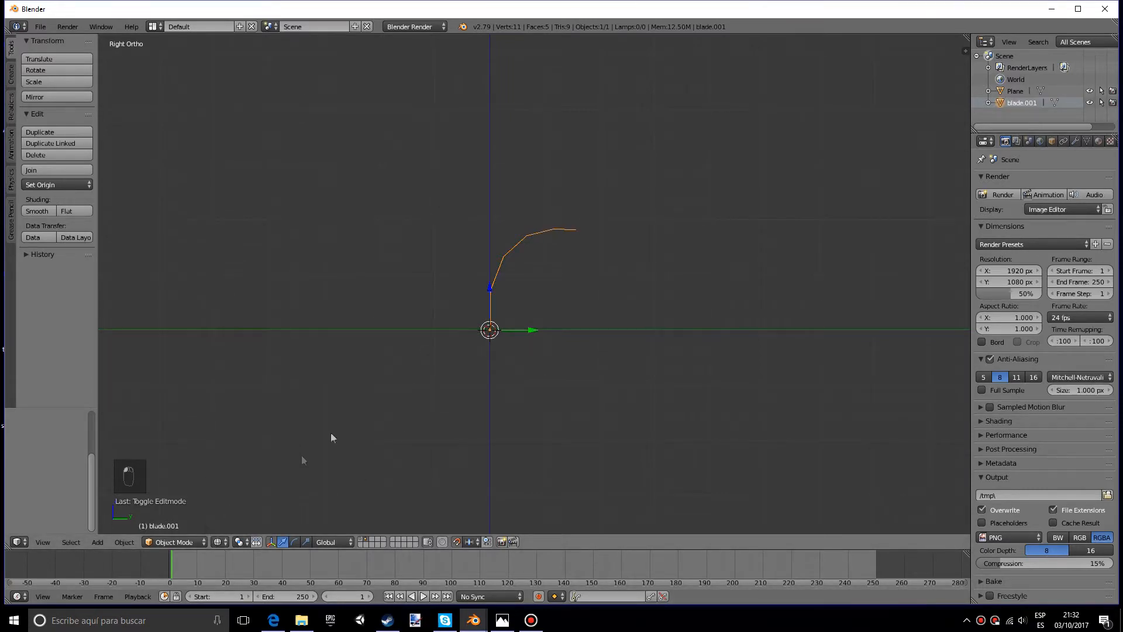
Duplicate the blade to the right and bend its top downward differently
key(shift+d)
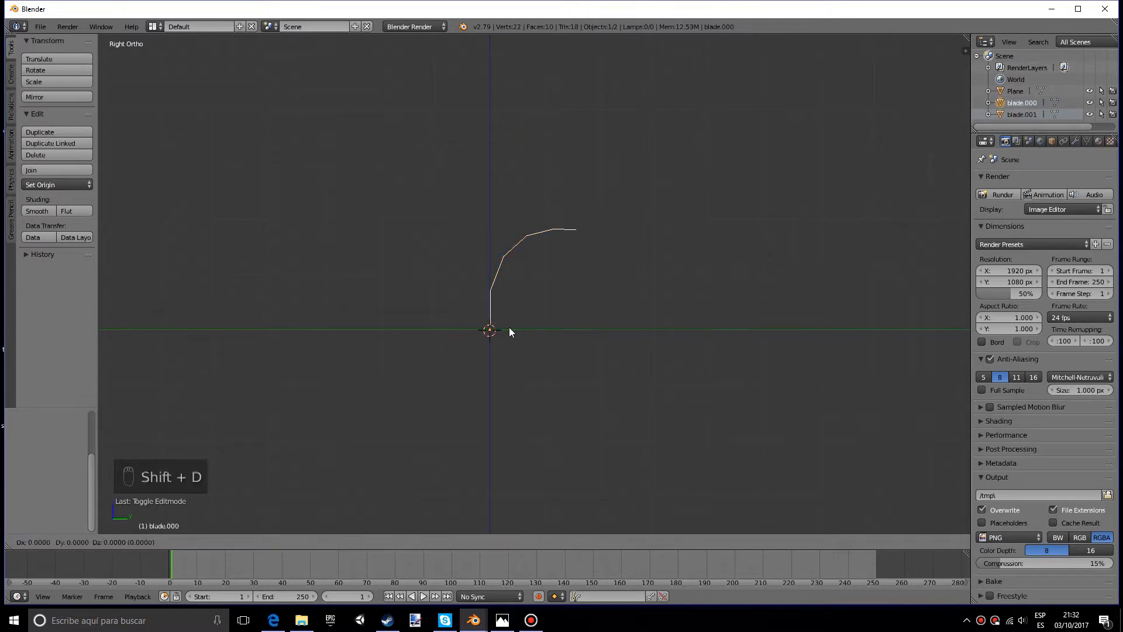
drag(511, 332, 594, 323)
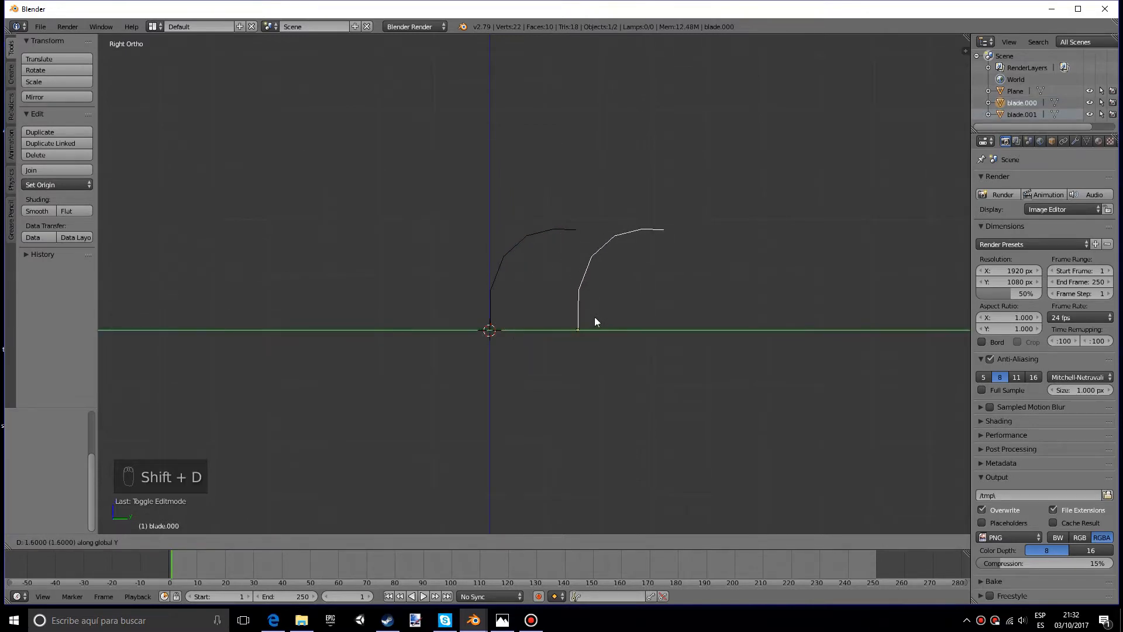
key(Tab)
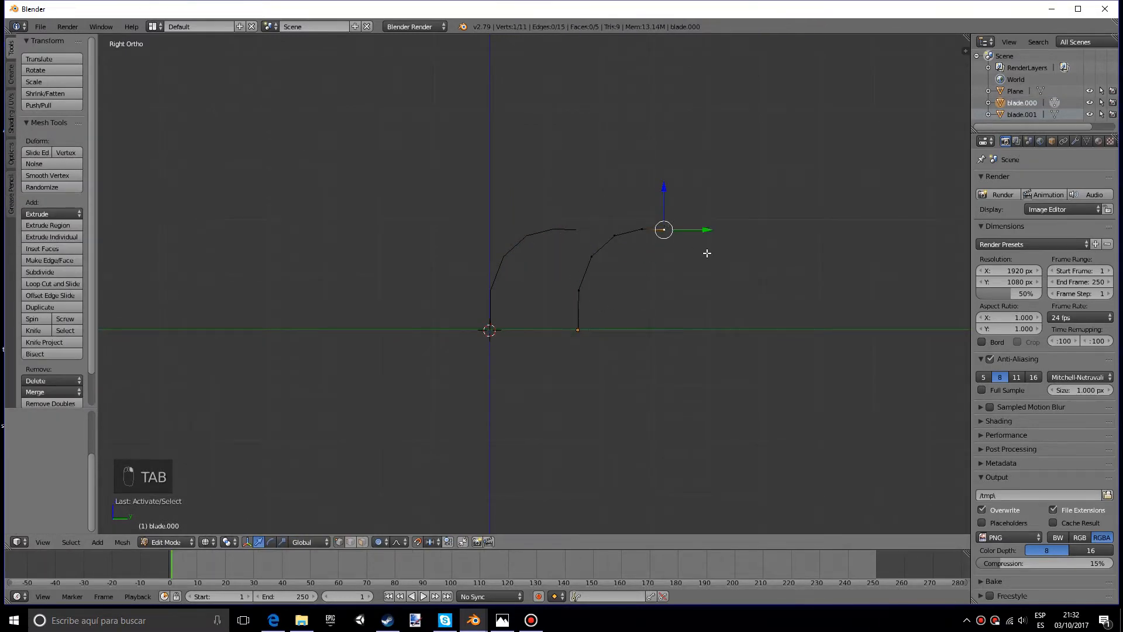
key(r)
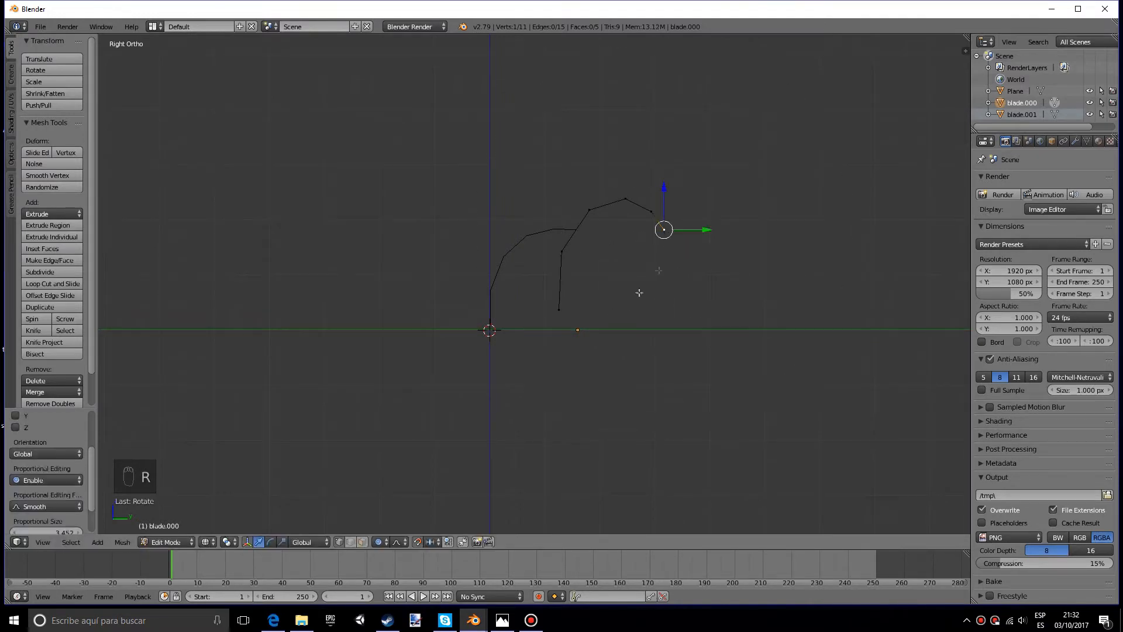
key(a)
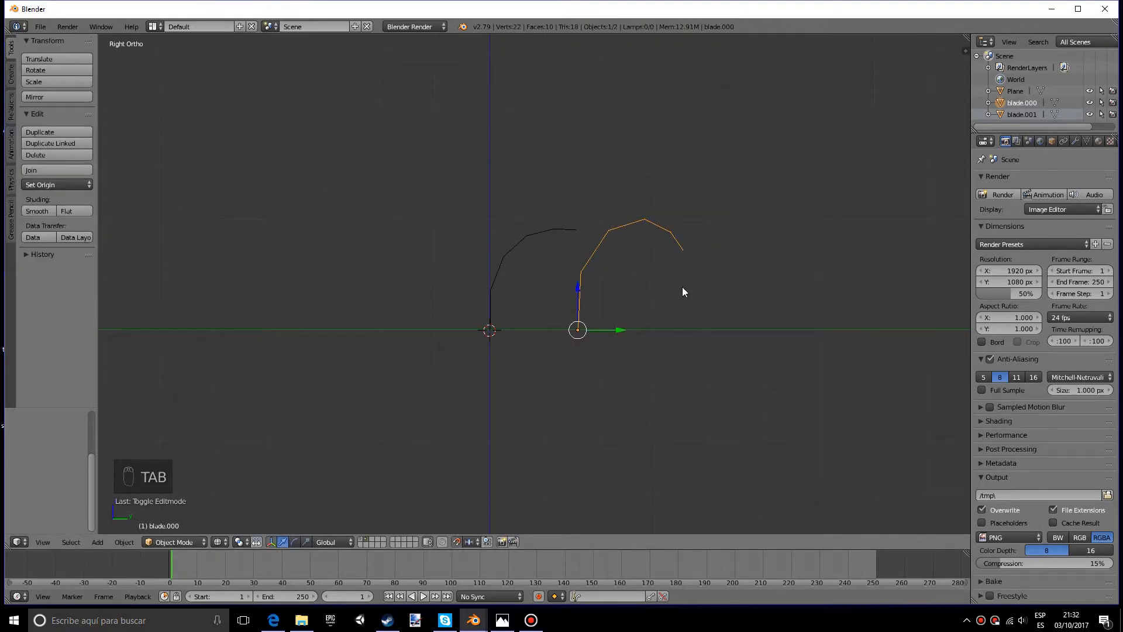
Make a third blade copy further right with its own bend
key(shift+d)
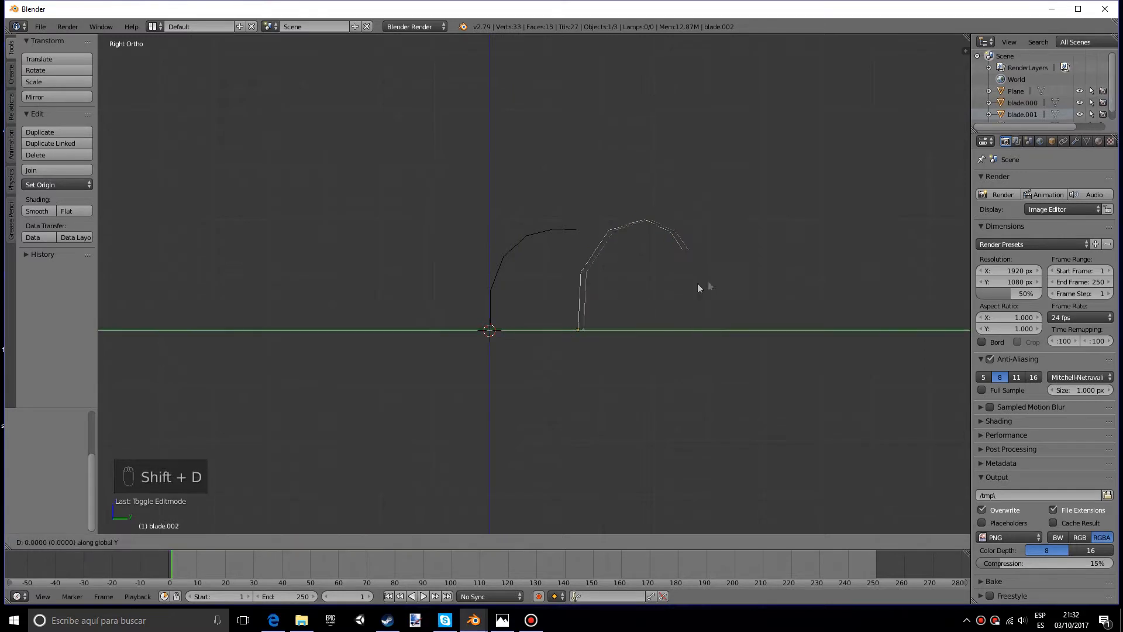
key(Tab)
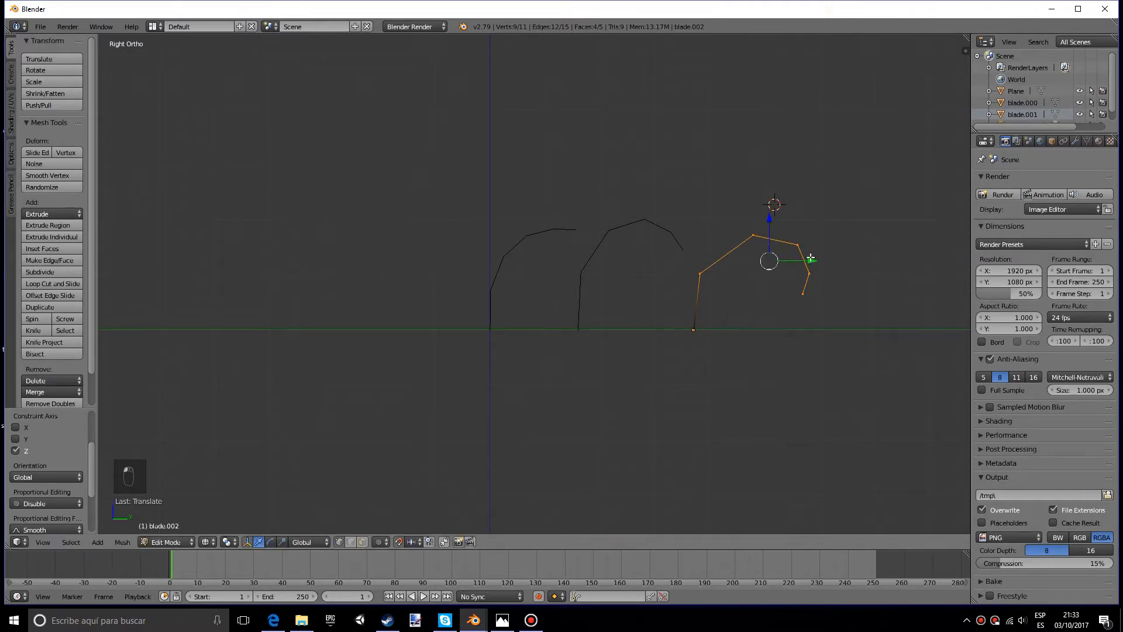
key(Tab)
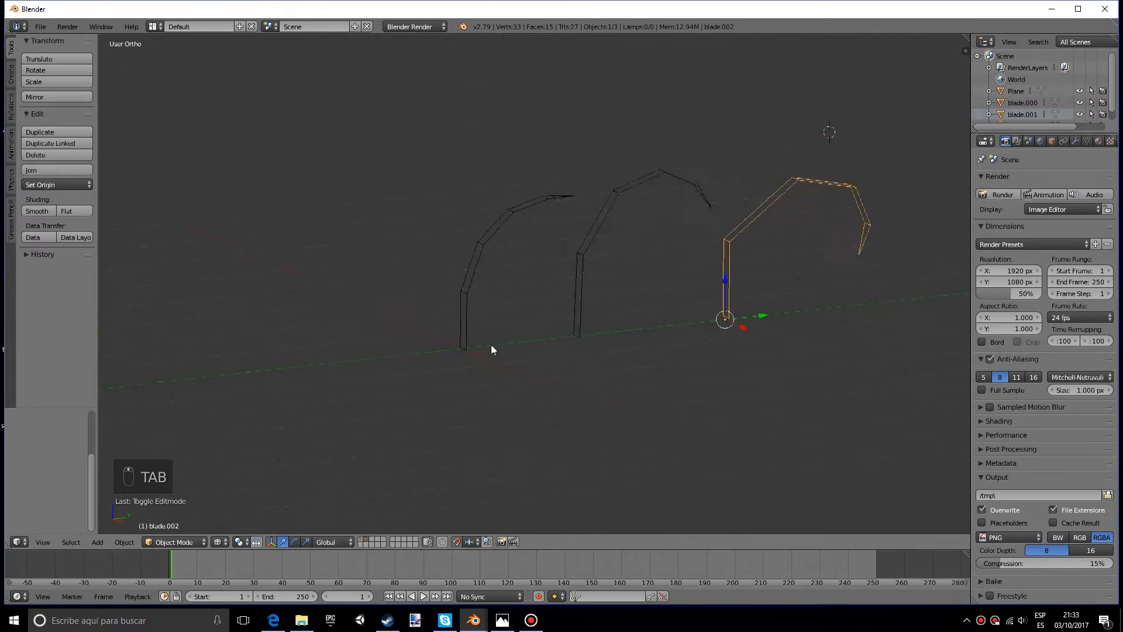
Give the blades the shared green grass material
click(221, 542)
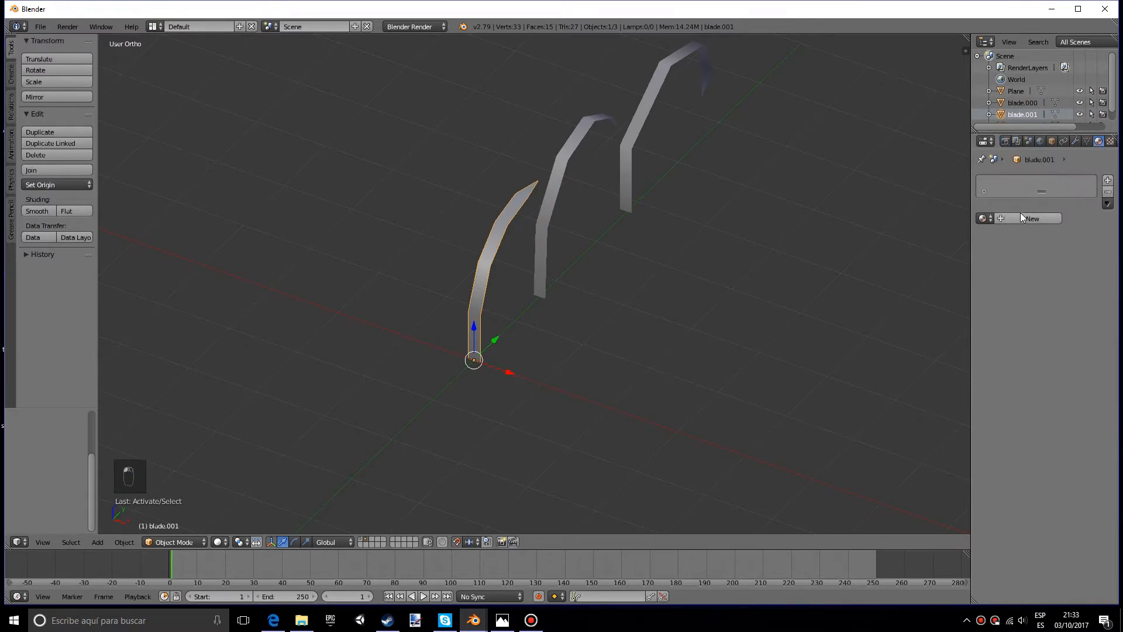
mouse_move(1032, 219)
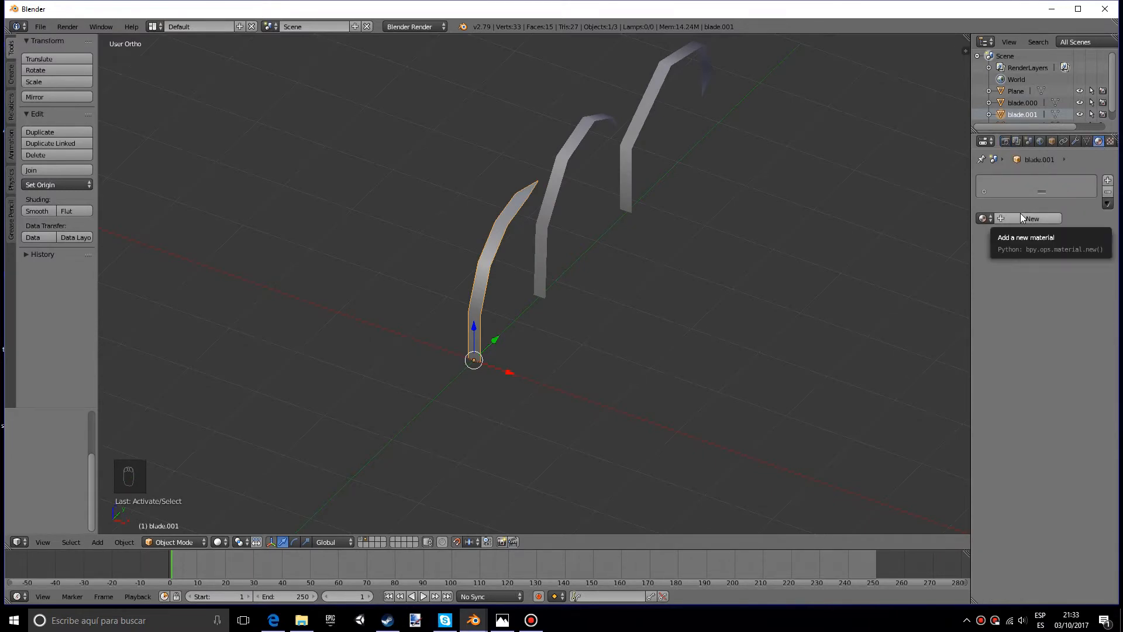
click(1029, 219)
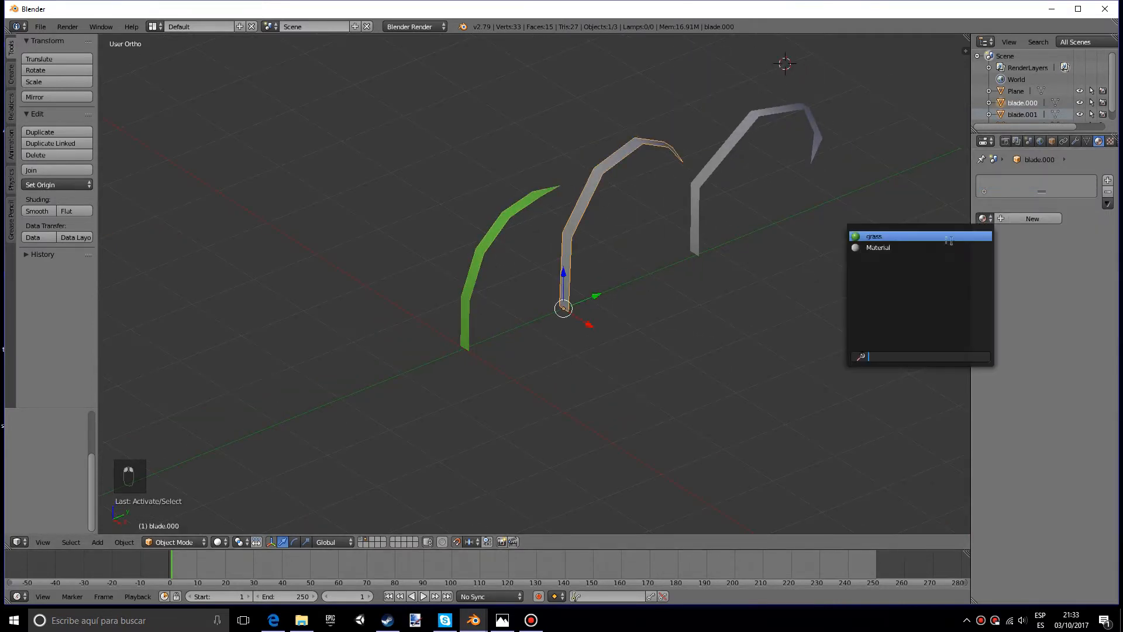
click(873, 236)
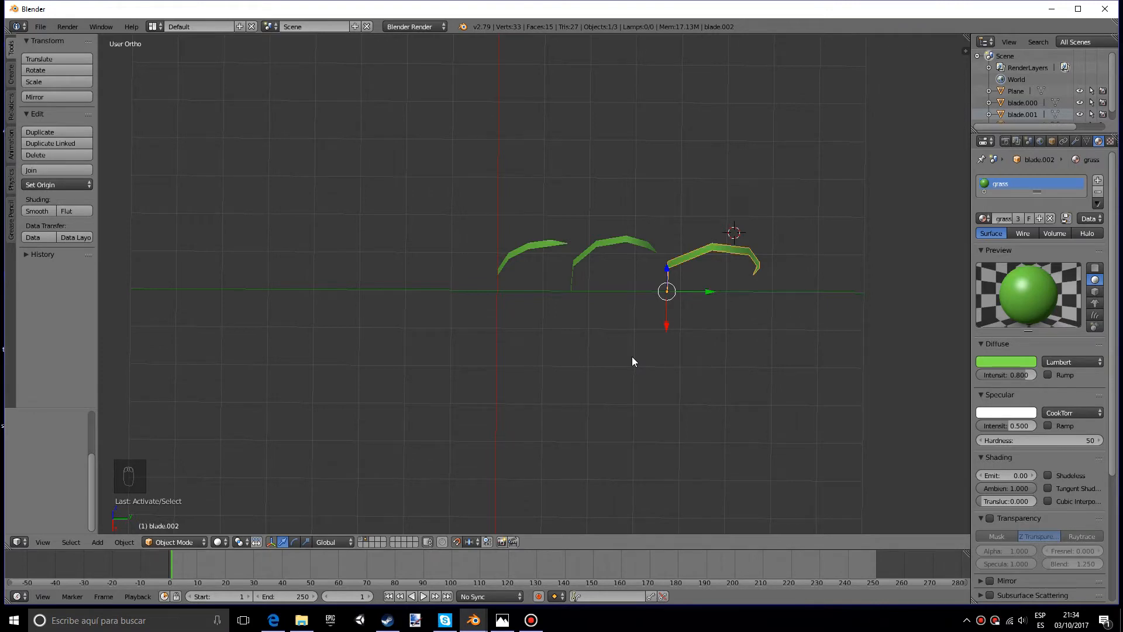
mouse_move(513, 261)
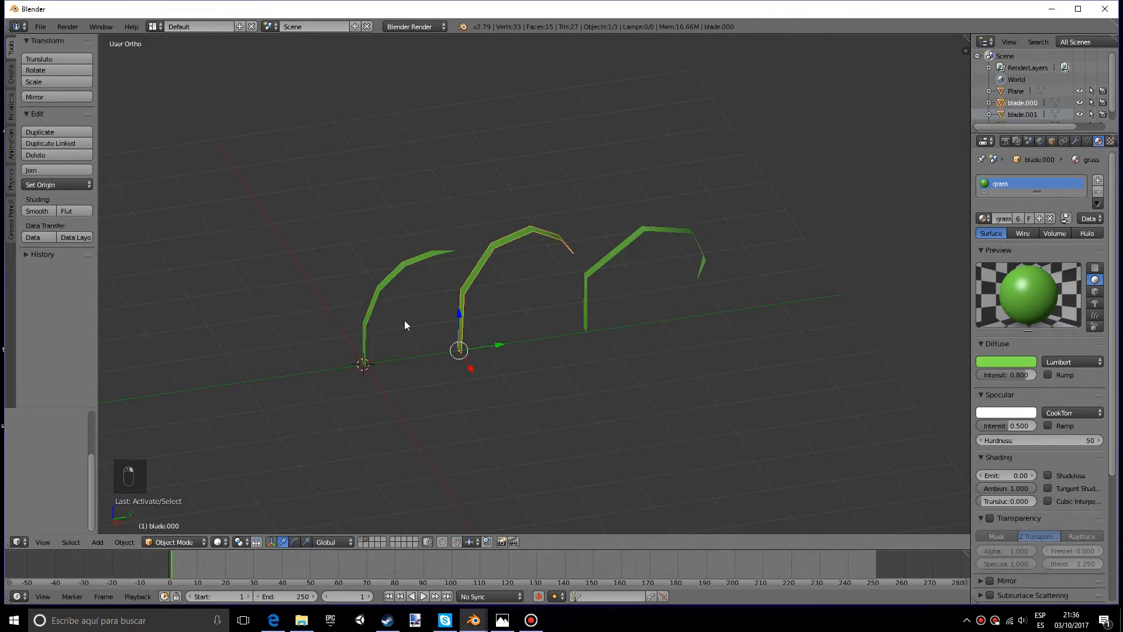
Duplicate, rotate, resize and reposition blades into several multi-blade clumps
key(shift+d)
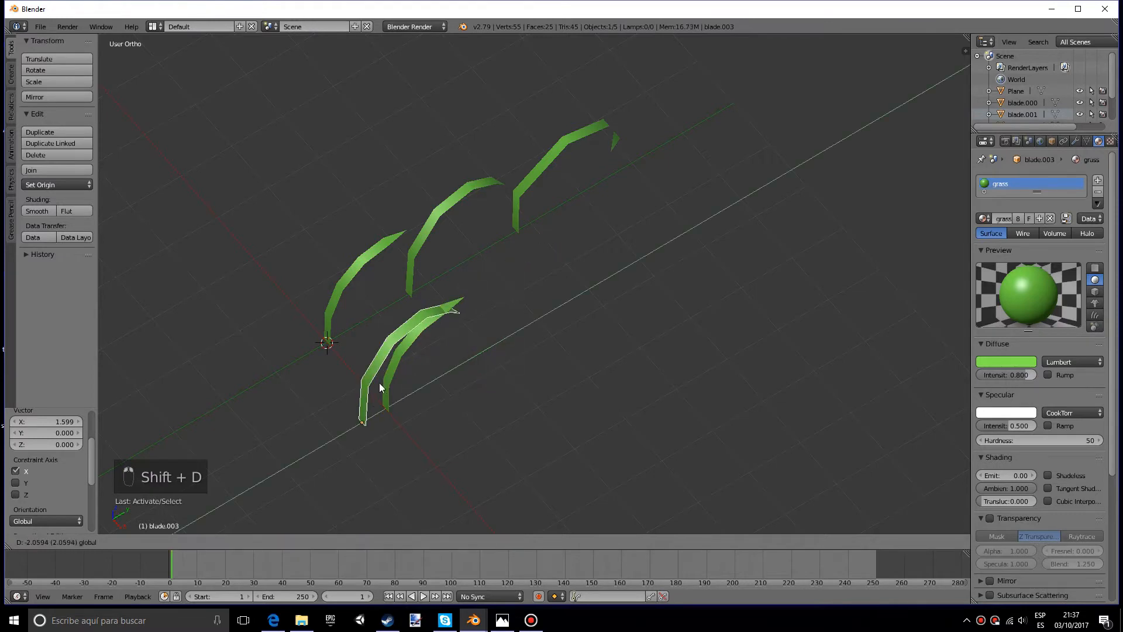
key(r)
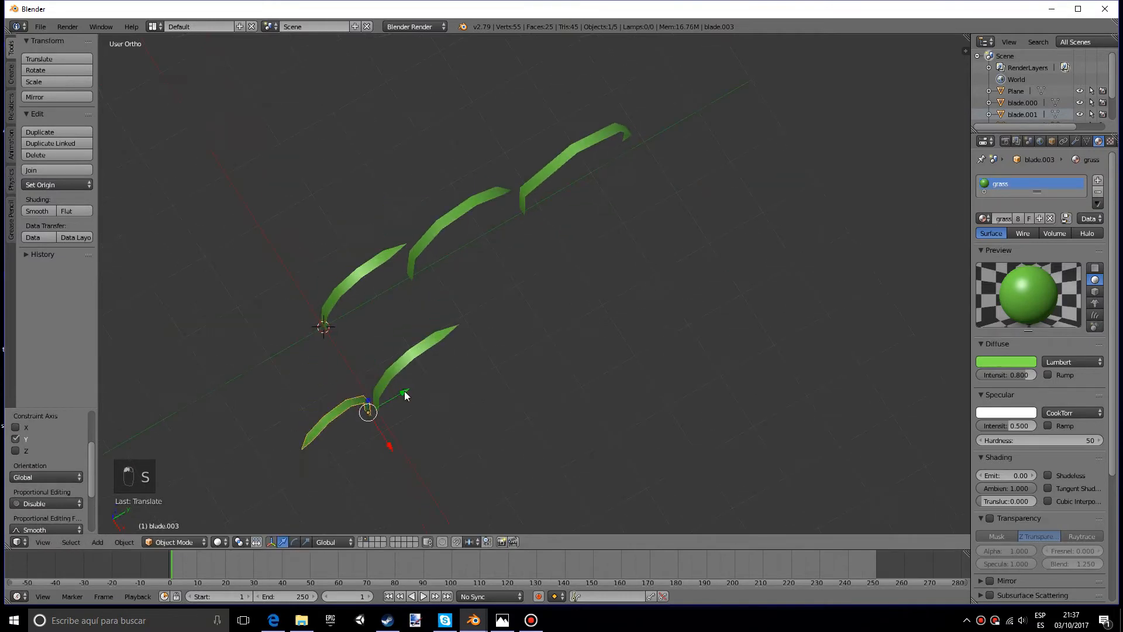
key(shift+d)
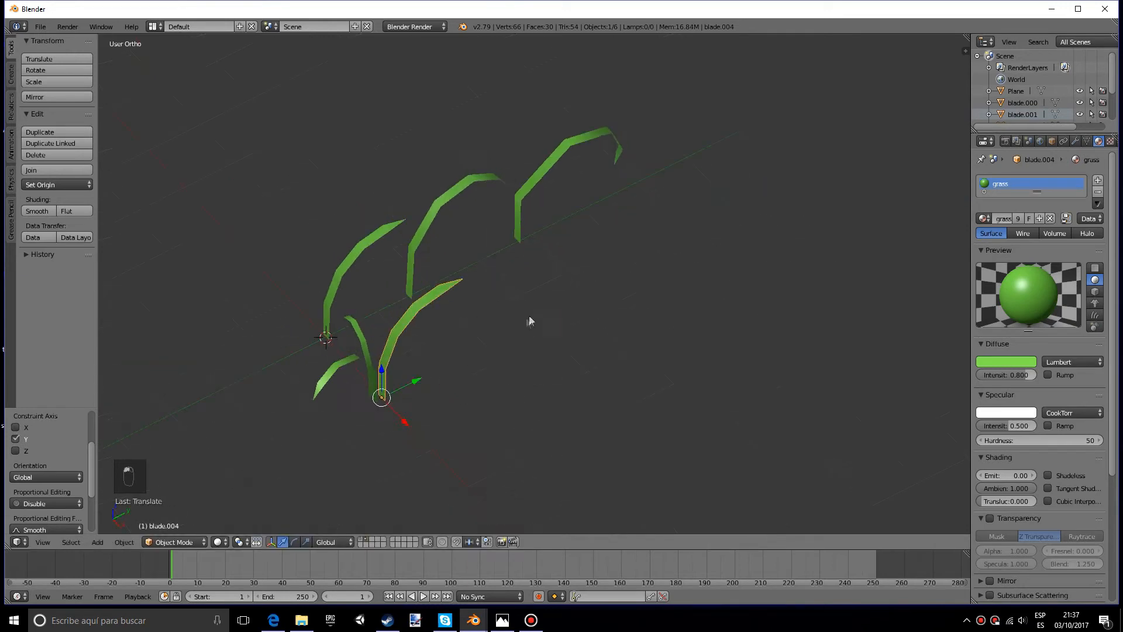
key(shift+d)
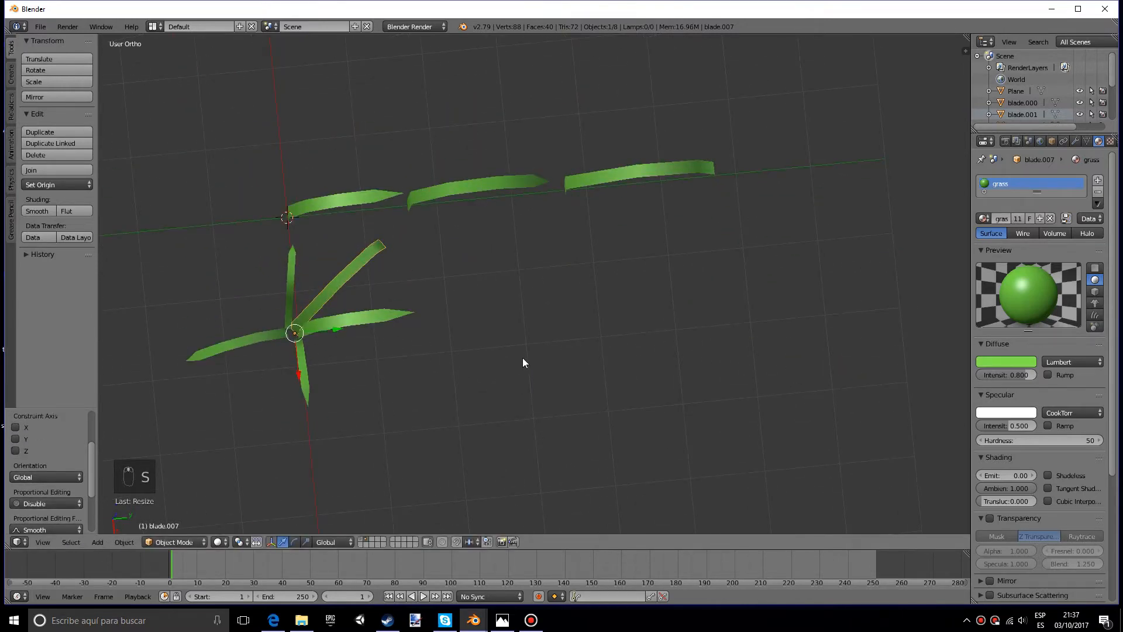
key(shift+d)
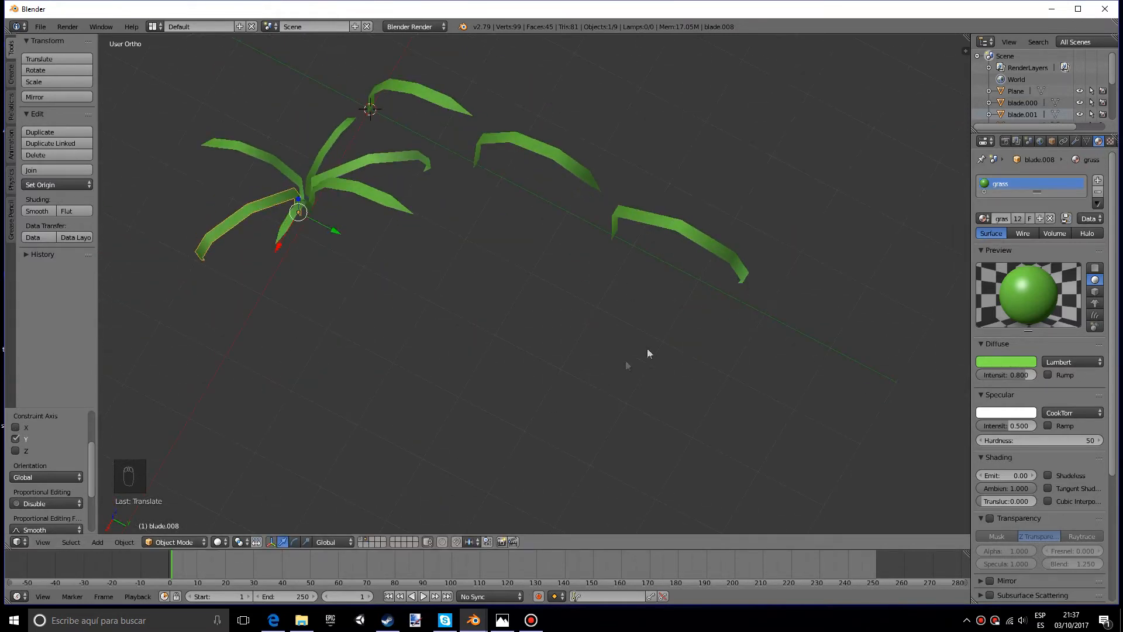
key(s)
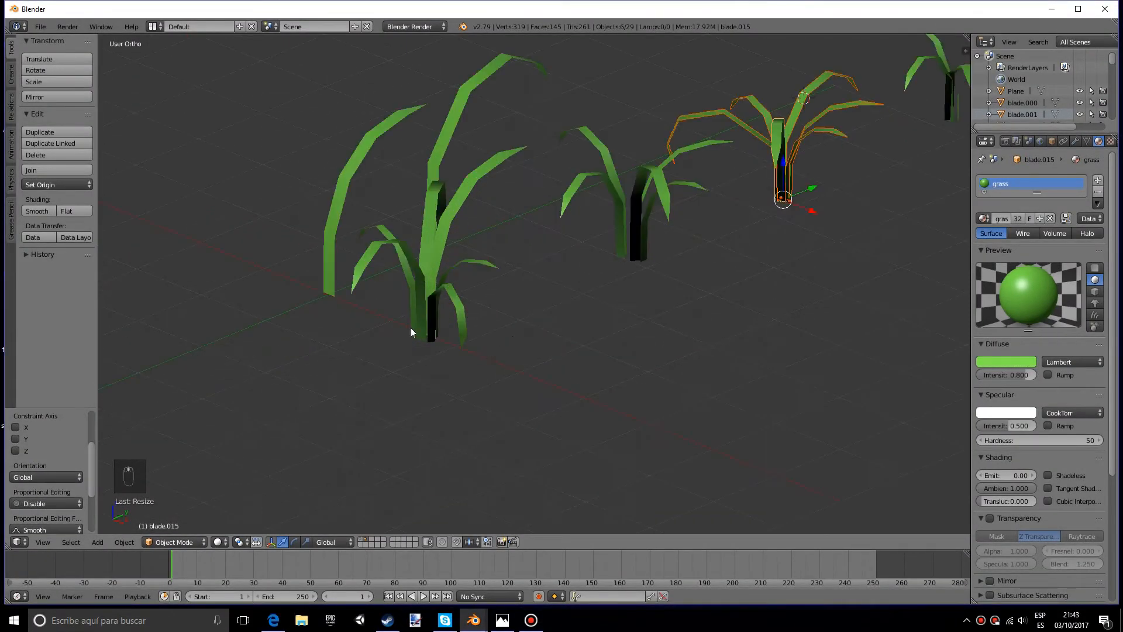
Join the blades of the front and second clumps into single objects
click(414, 336)
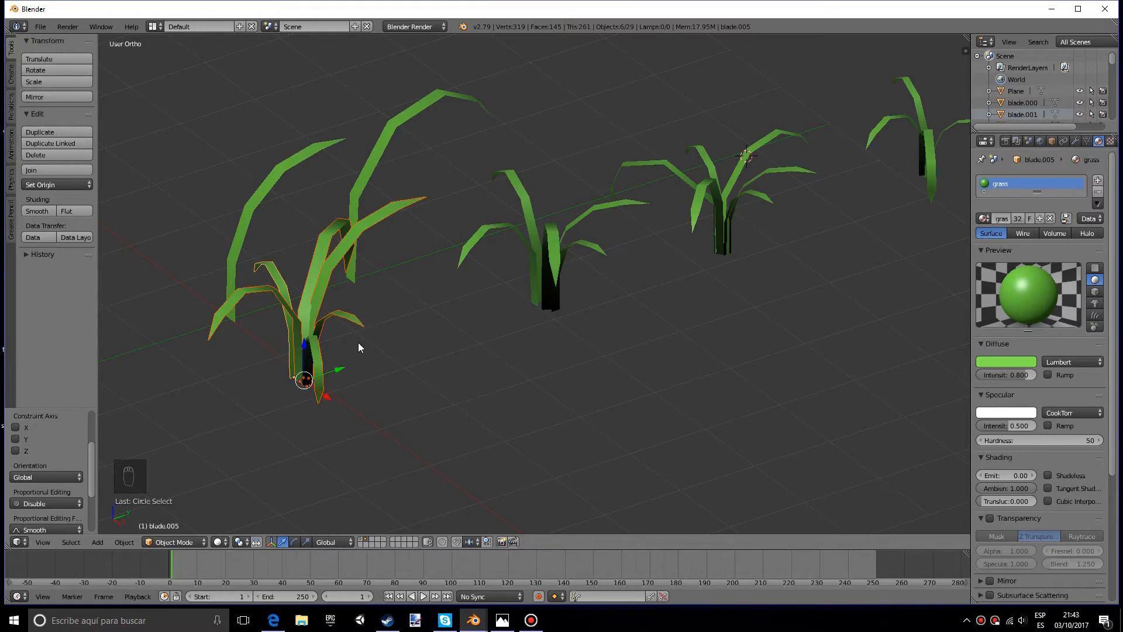
key(ctrl+j)
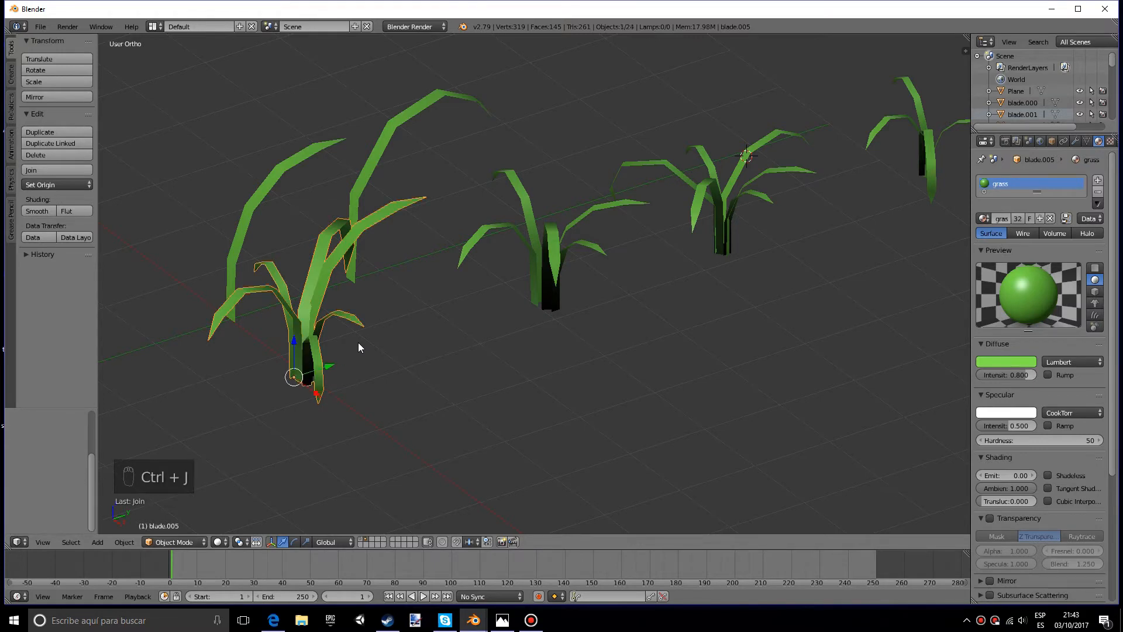
click(555, 307)
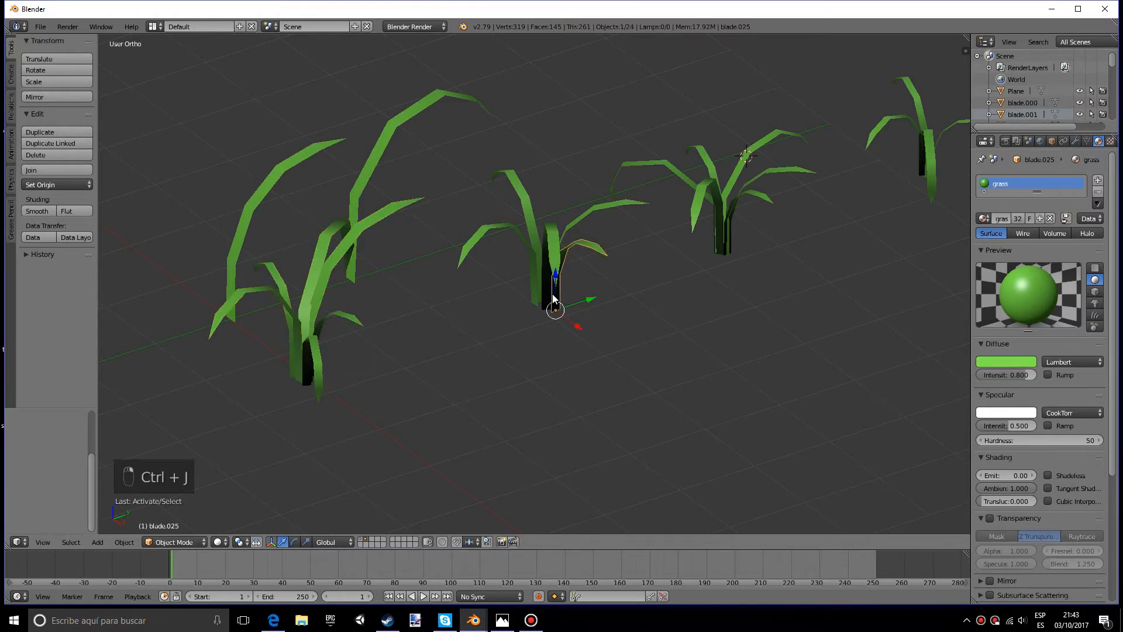
key(ctrl+j)
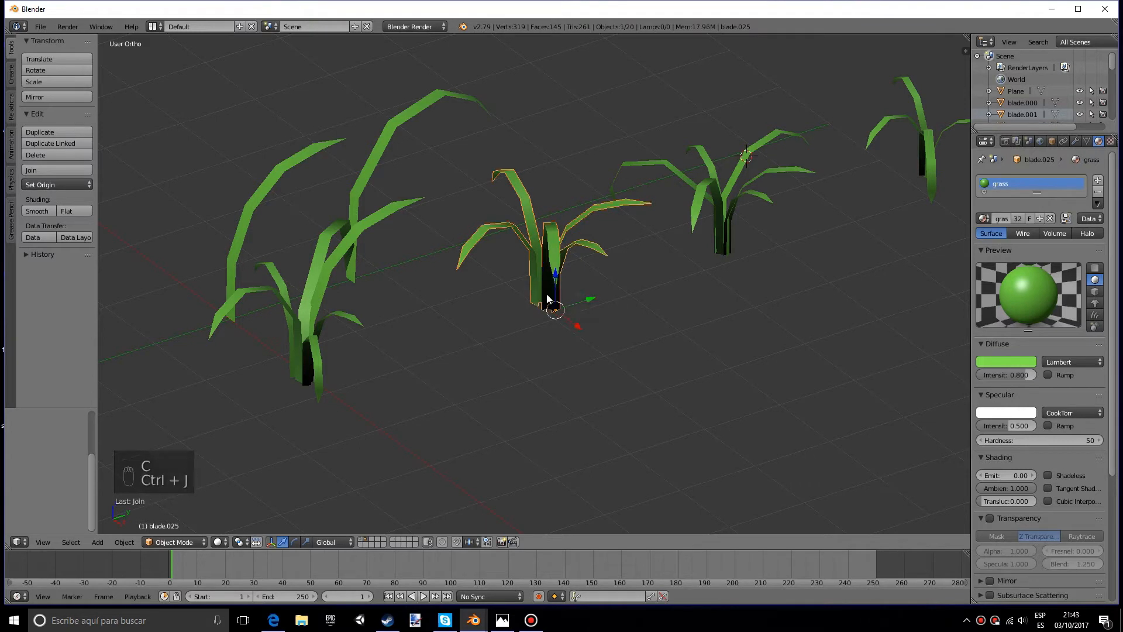
Join the remaining clumps' blades into single objects and select the clumps
click(726, 246)
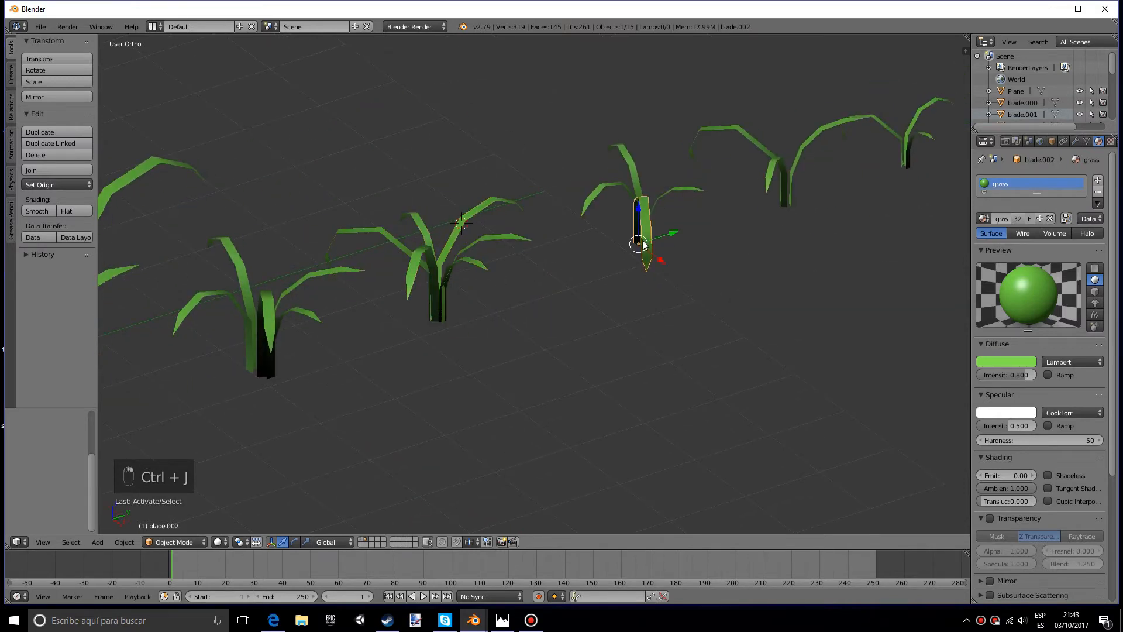
key(ctrl+j)
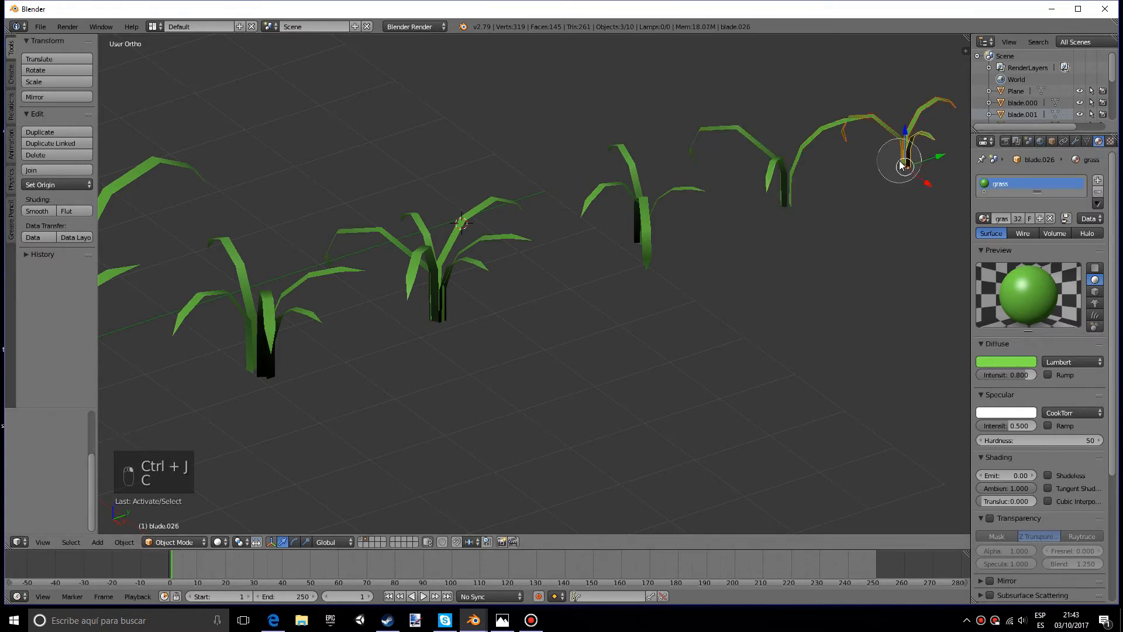
key(ctrl+j)
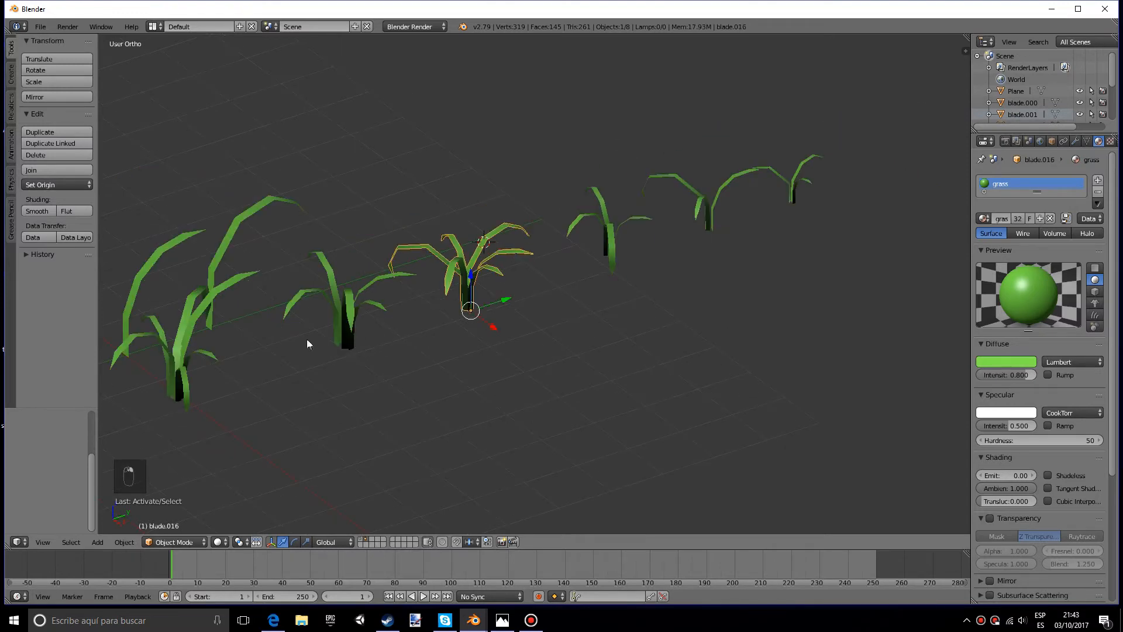
click(348, 323)
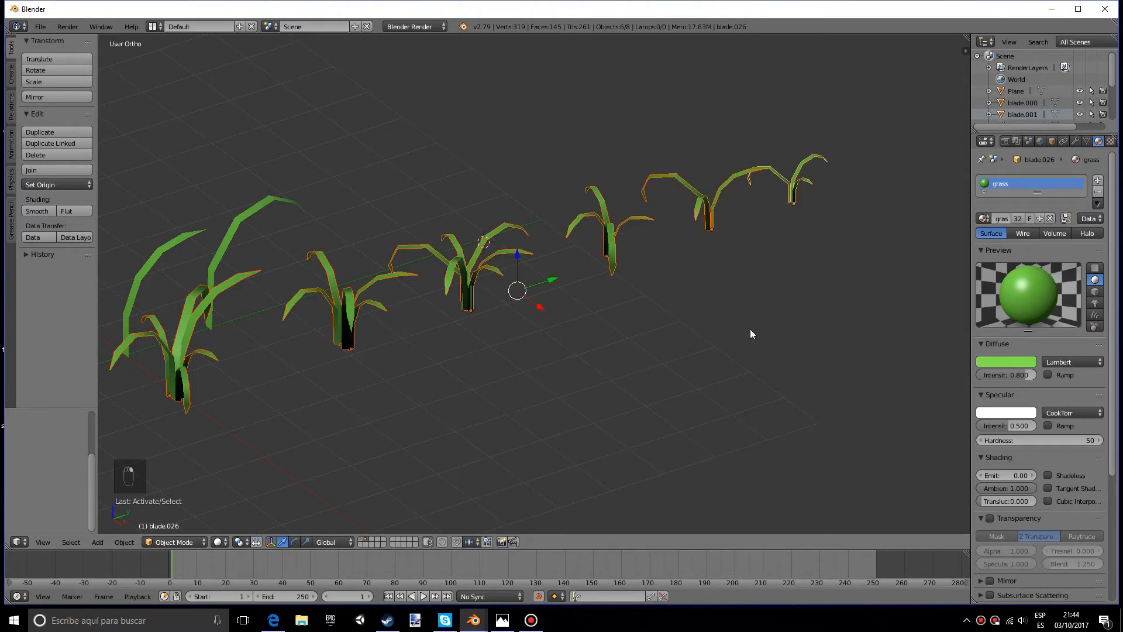
Put the selected grass clumps into a new group named grass_group
key(ctrl+g)
text(grass_group)
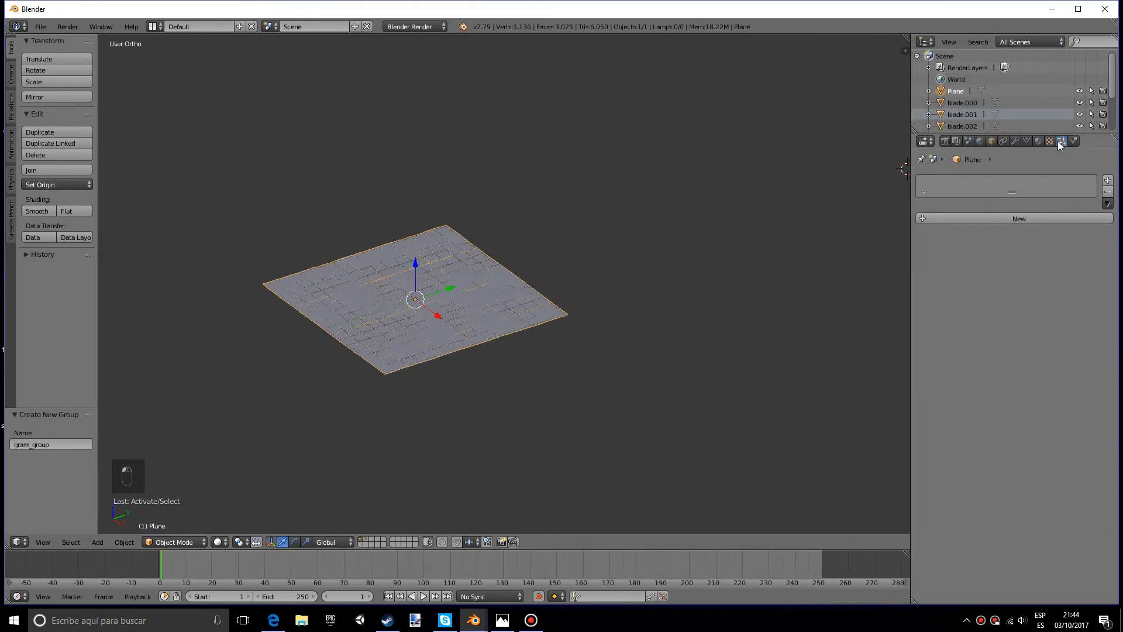
mouse_move(1038, 218)
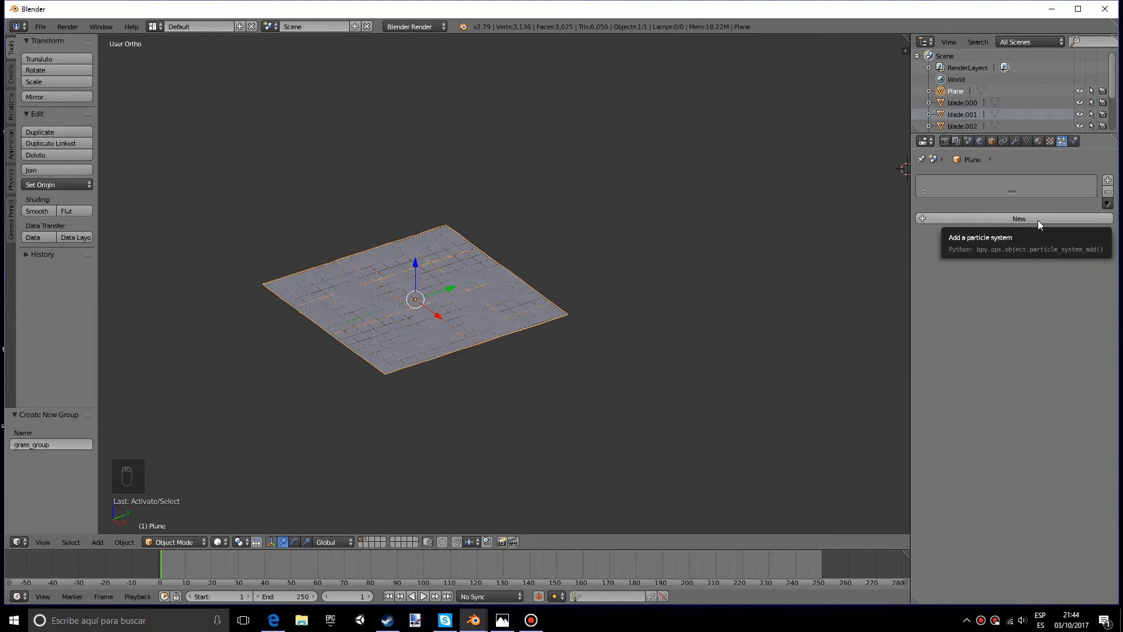
Add a hair particle system rendering grass_group instances with 4000 emitted clumps
click(1018, 218)
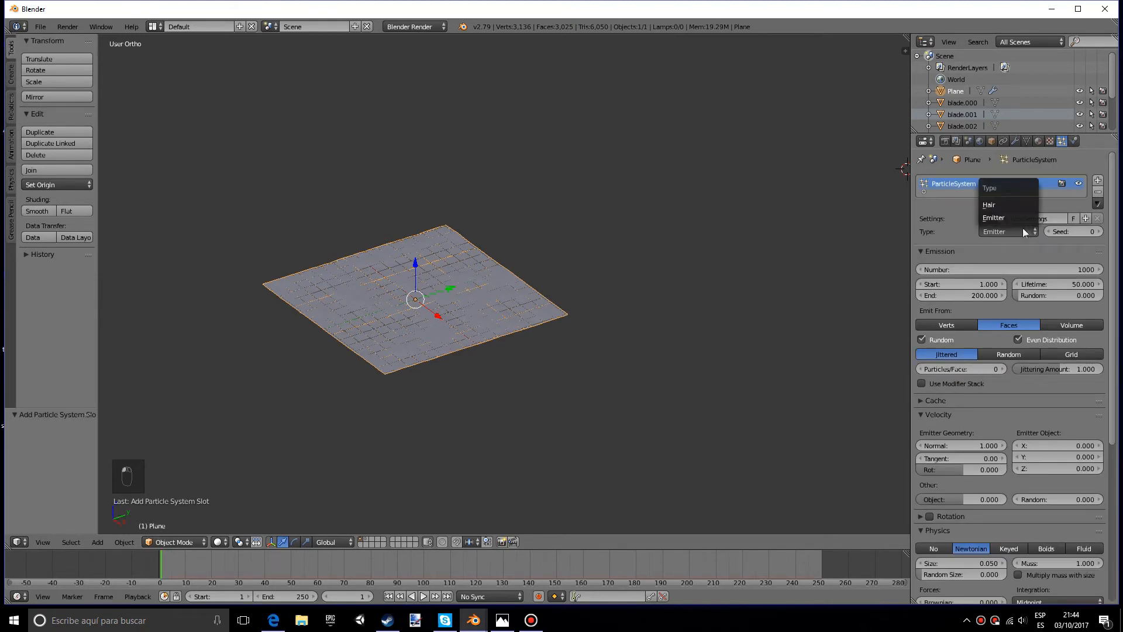
click(990, 204)
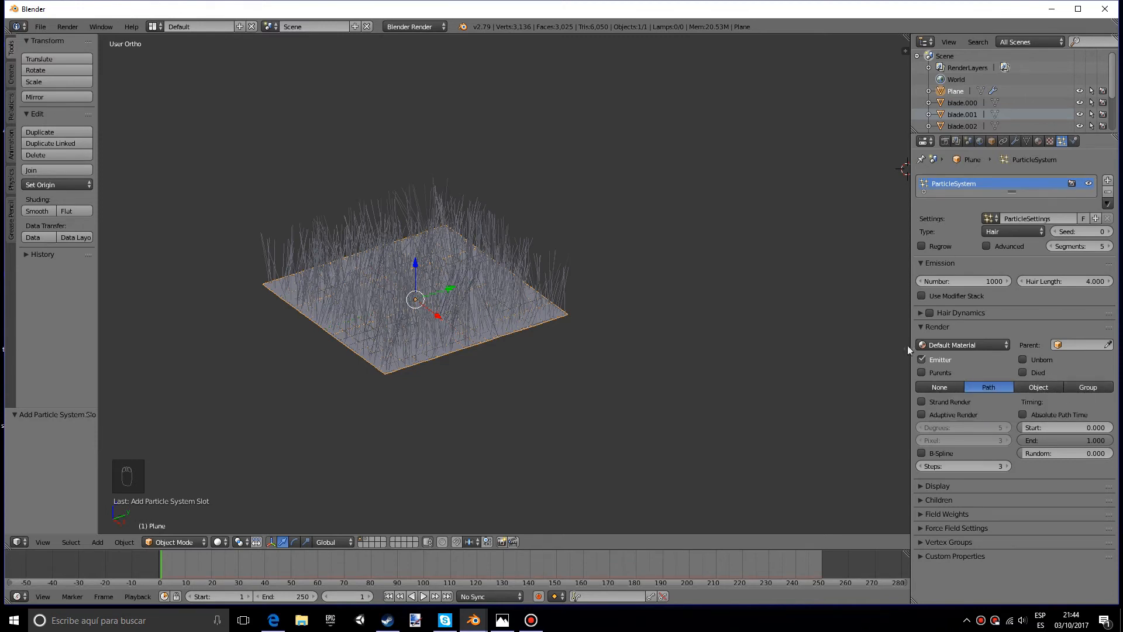
click(1087, 387)
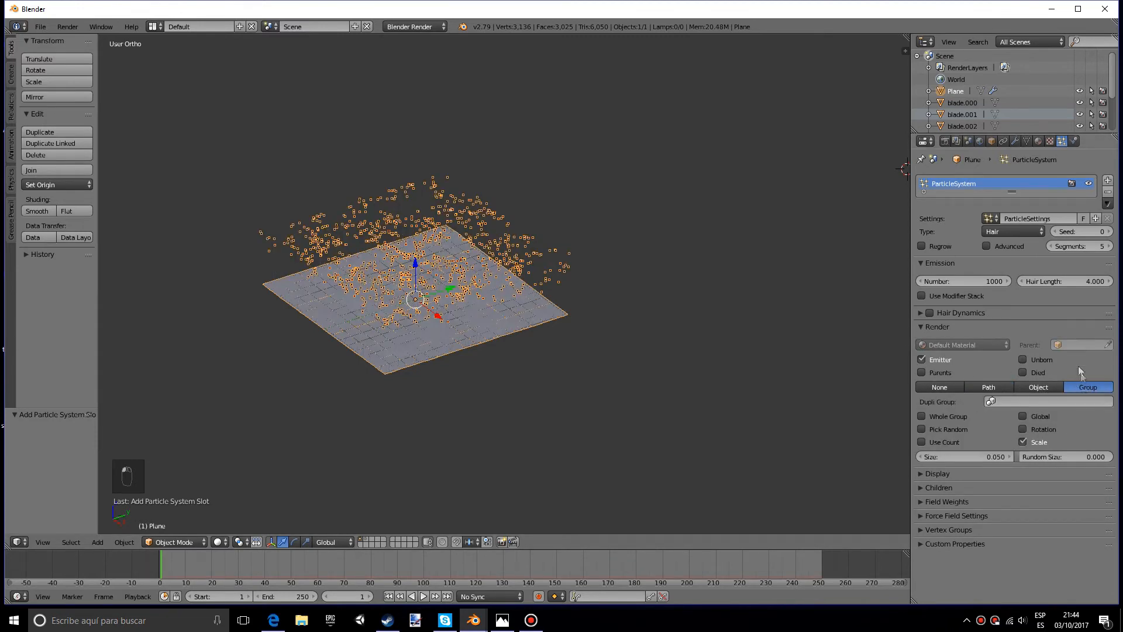
click(1046, 401)
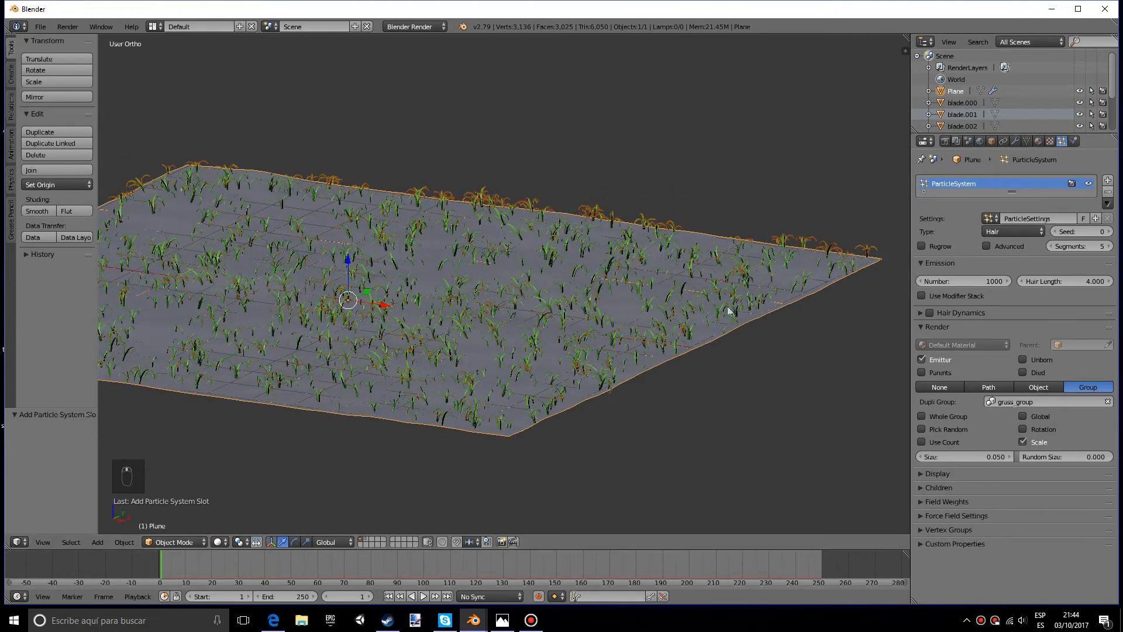
click(962, 280)
text(4000)
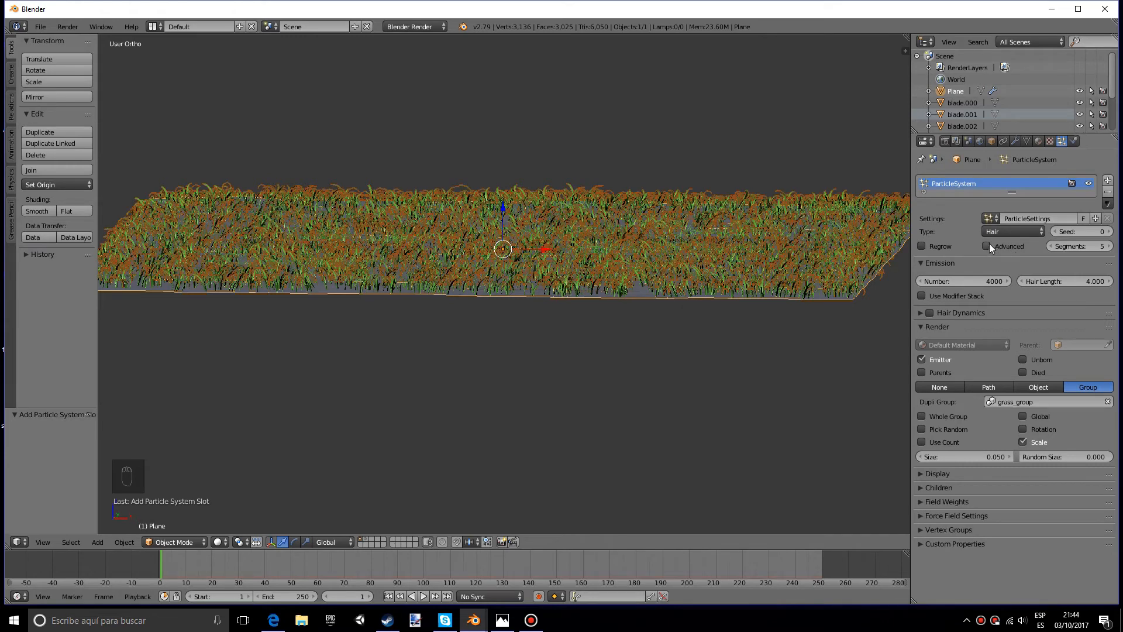
Enable advanced rotation with phase 1 and random rotation about 1.143
click(984, 246)
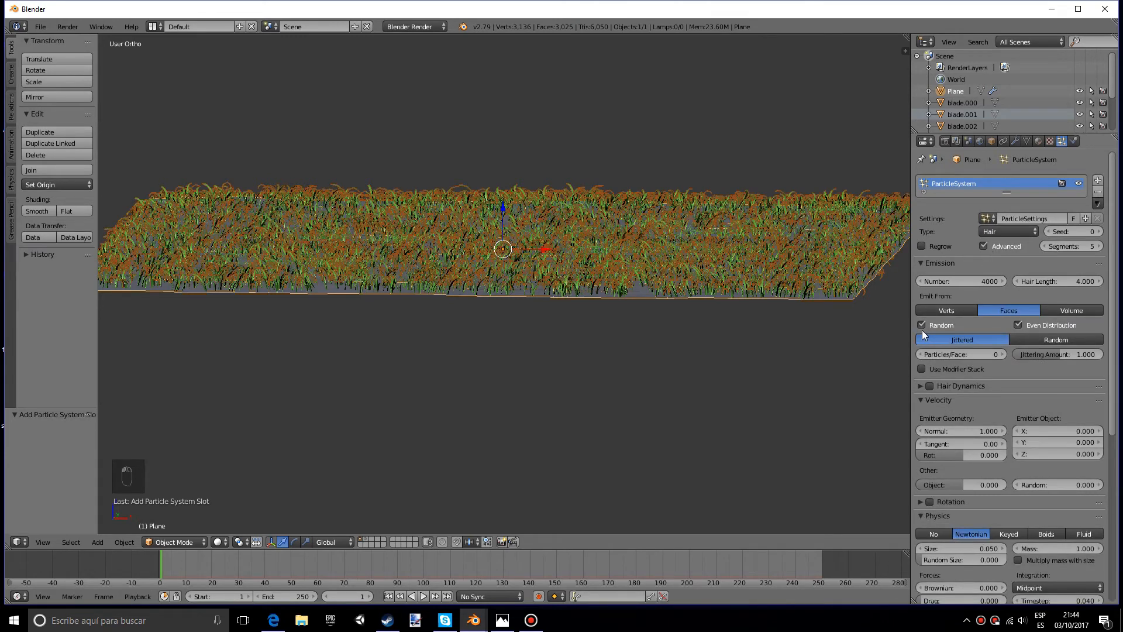
click(939, 262)
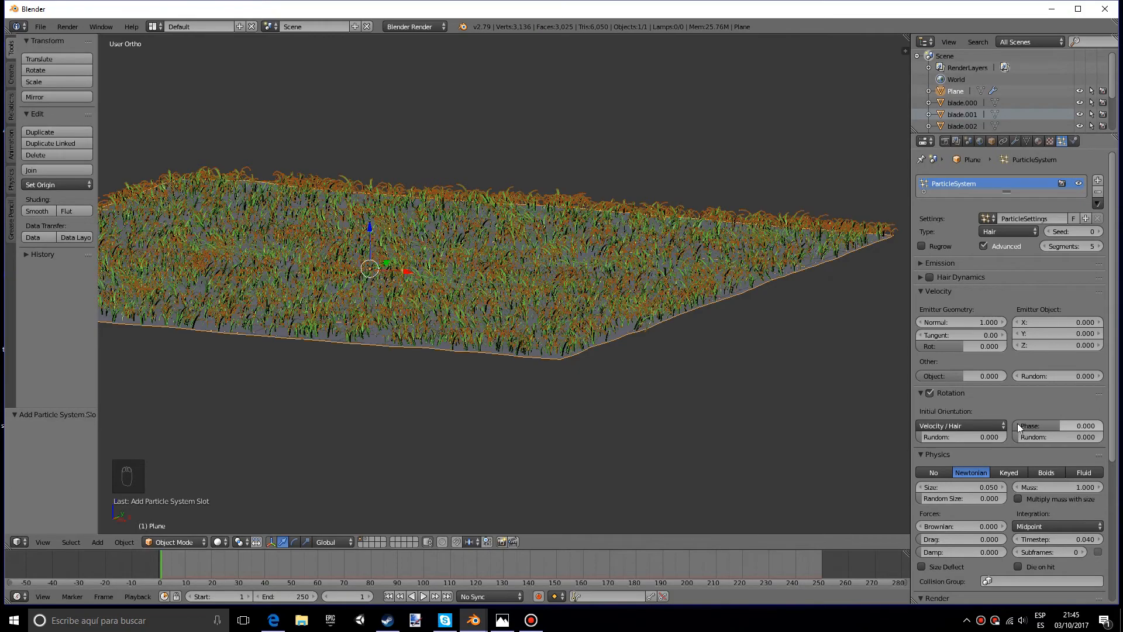
click(1060, 426)
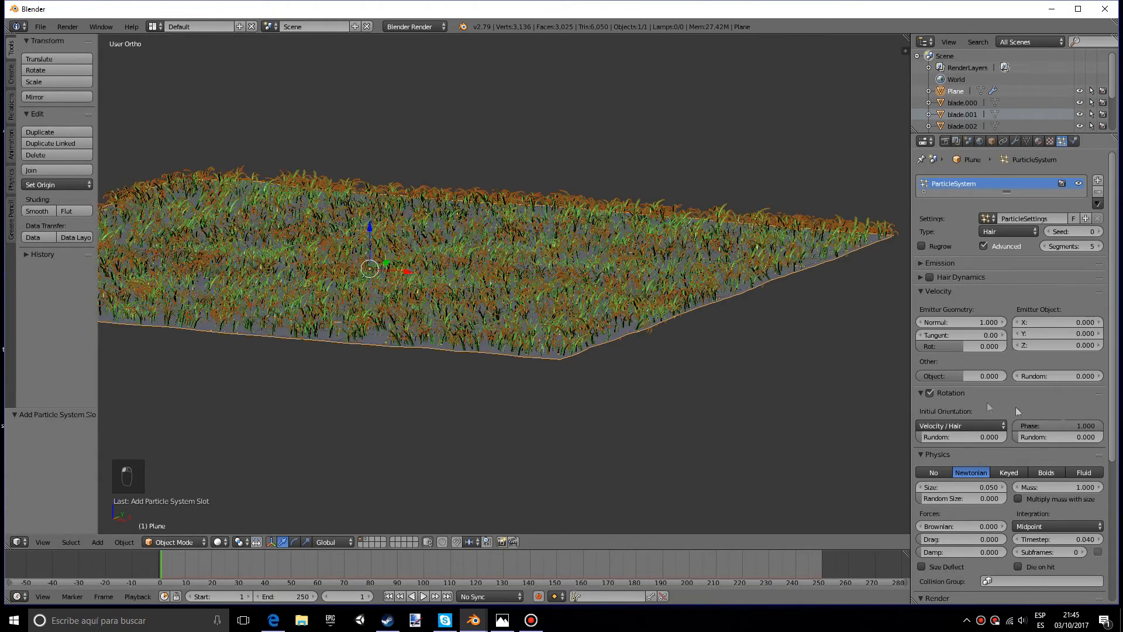
drag(1058, 437, 1081, 437)
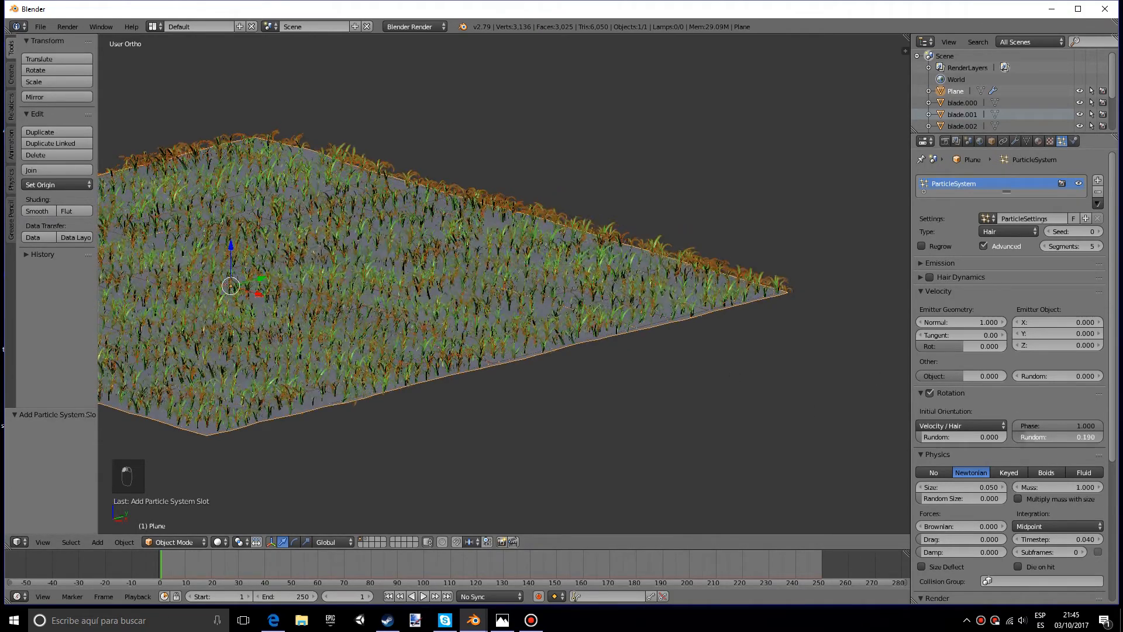
drag(1057, 437, 1090, 437)
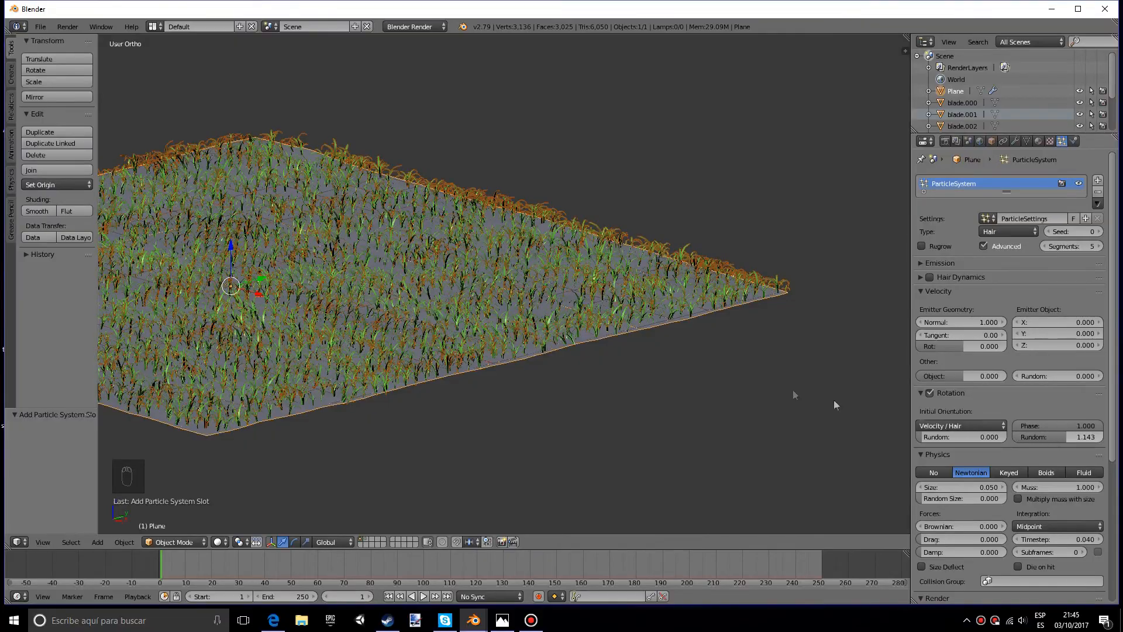
scroll(up, 3)
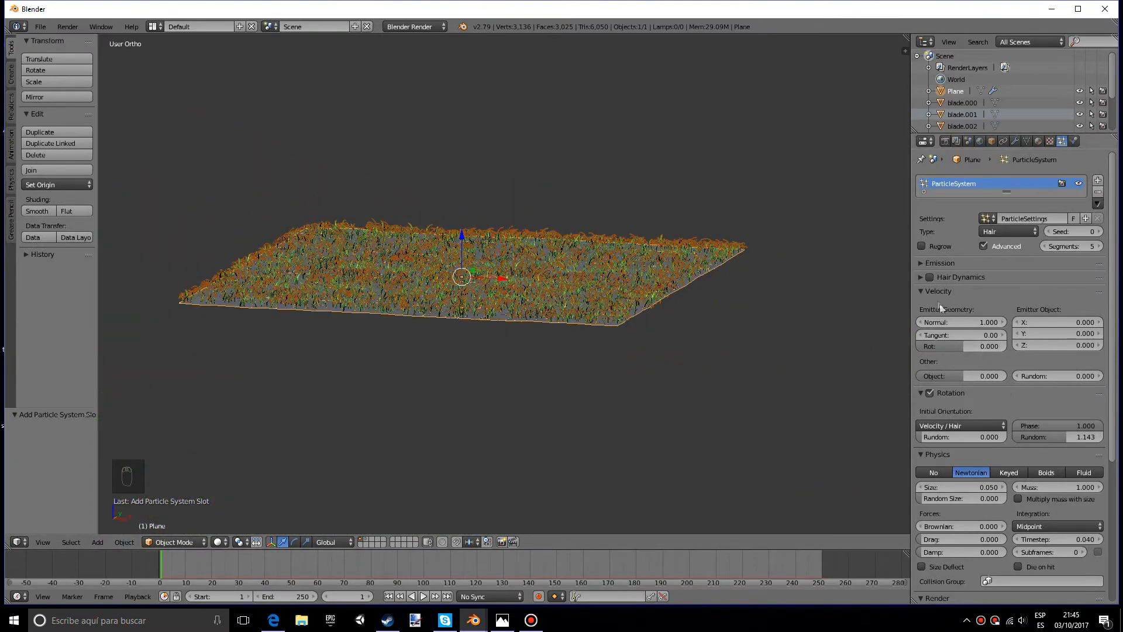
mouse_move(971, 385)
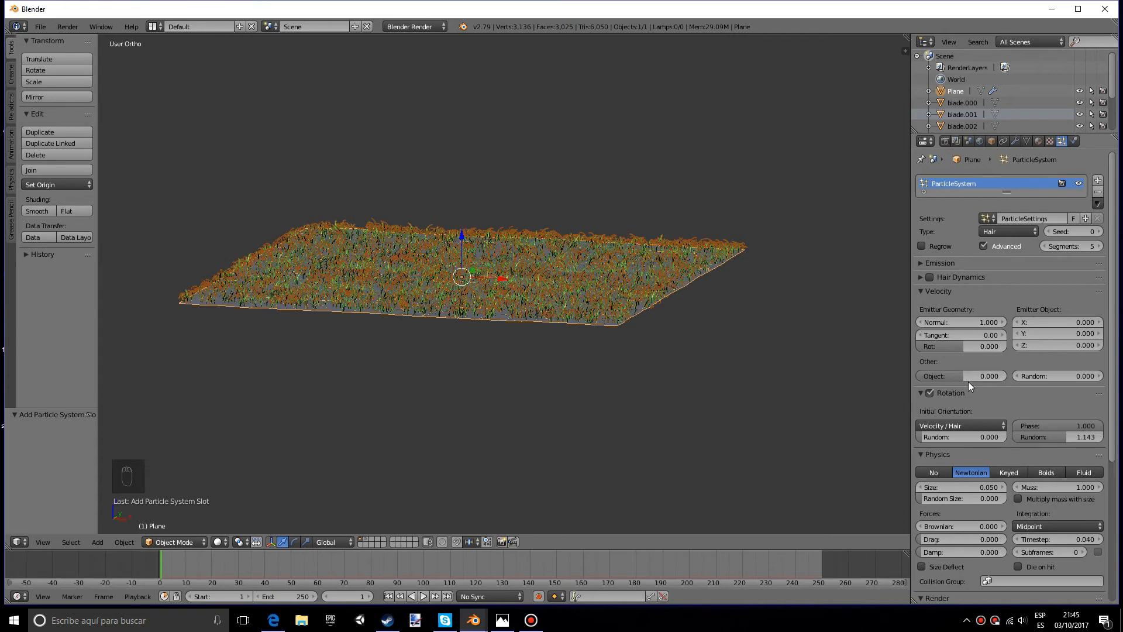
Set object velocity 0.367, random velocity 0.010 and random size 0.265
drag(959, 376, 971, 376)
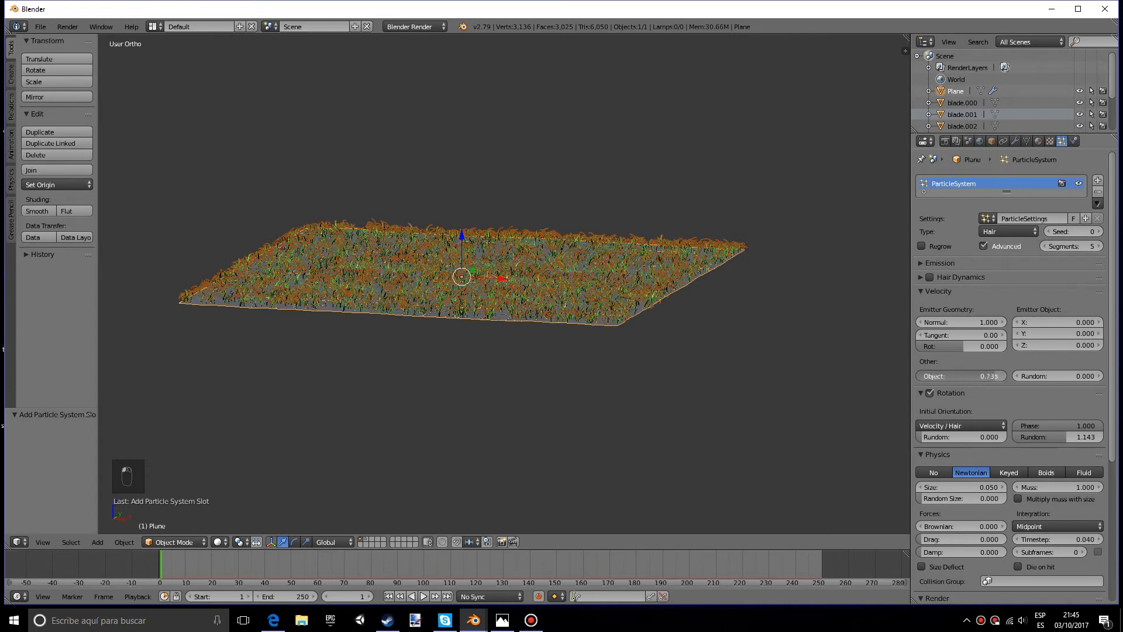
drag(962, 376, 962, 375)
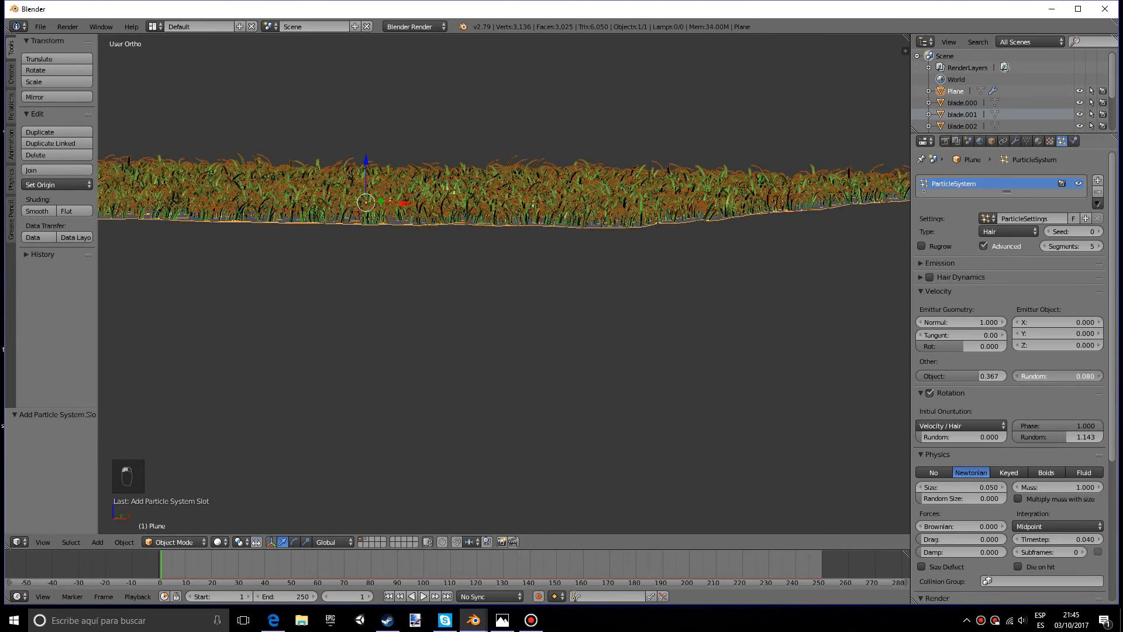
click(1058, 376)
text(0.010)
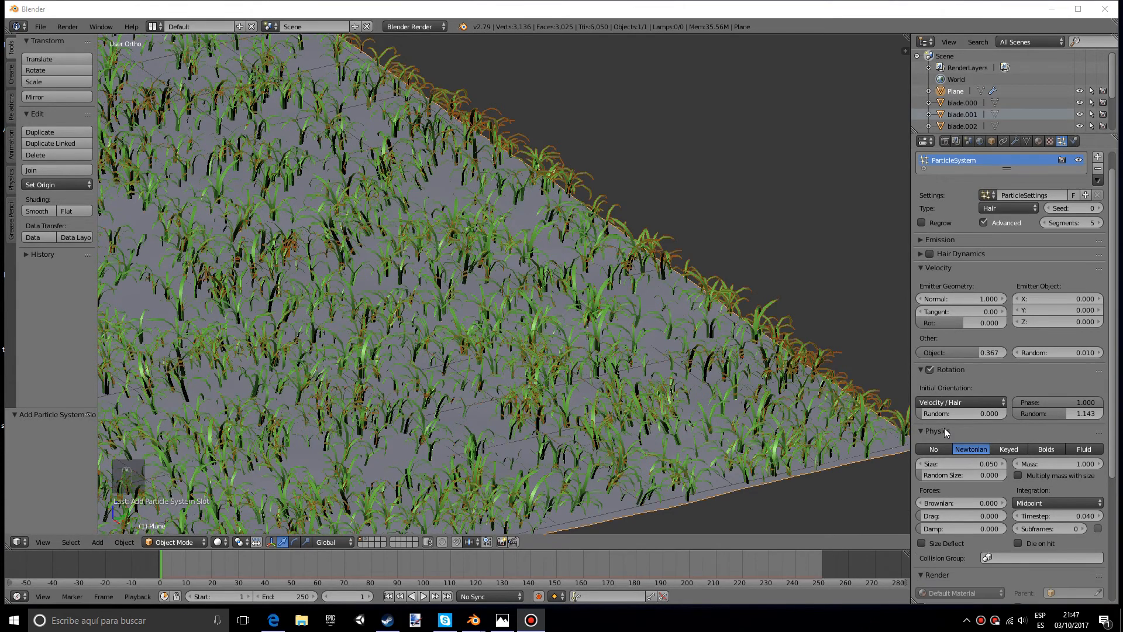
mouse_move(959, 475)
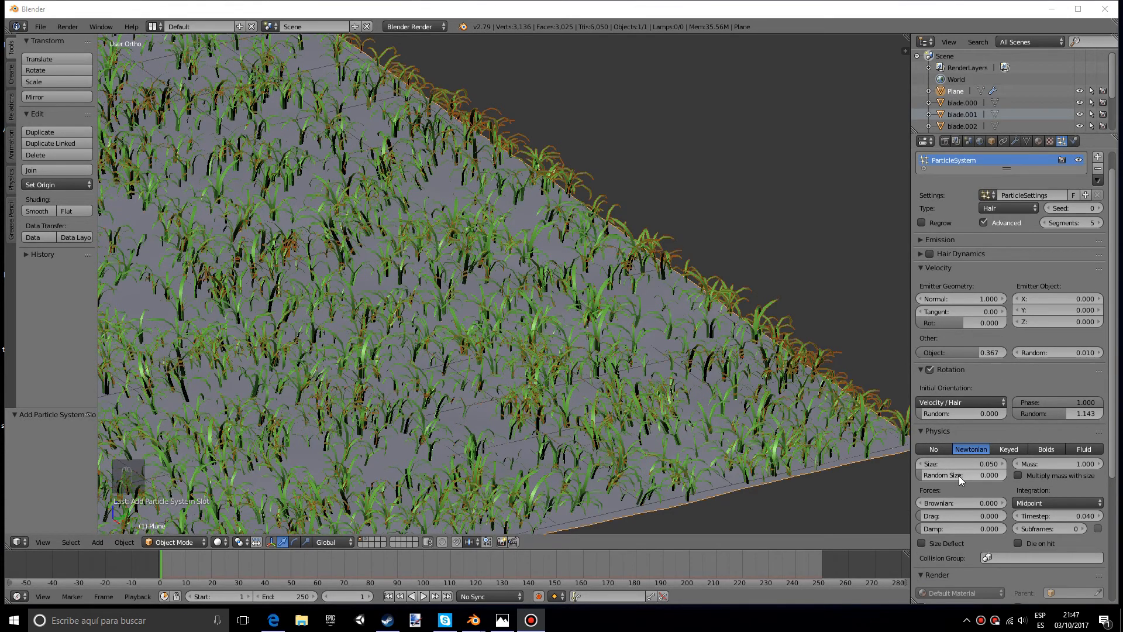
drag(959, 475, 975, 475)
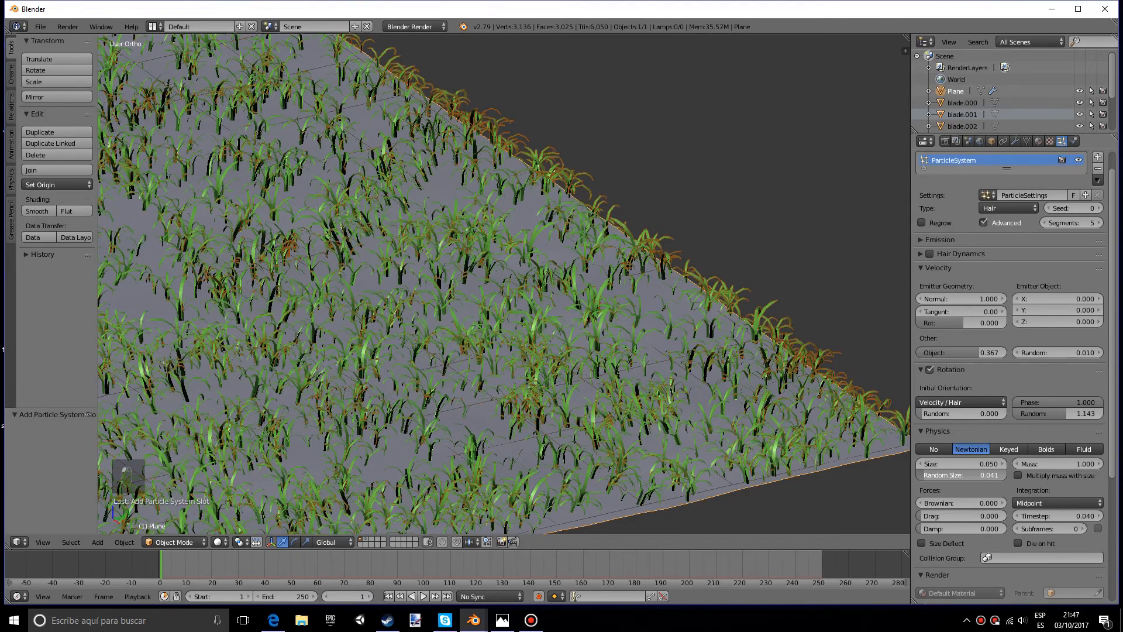
click(989, 475)
text(0.265)
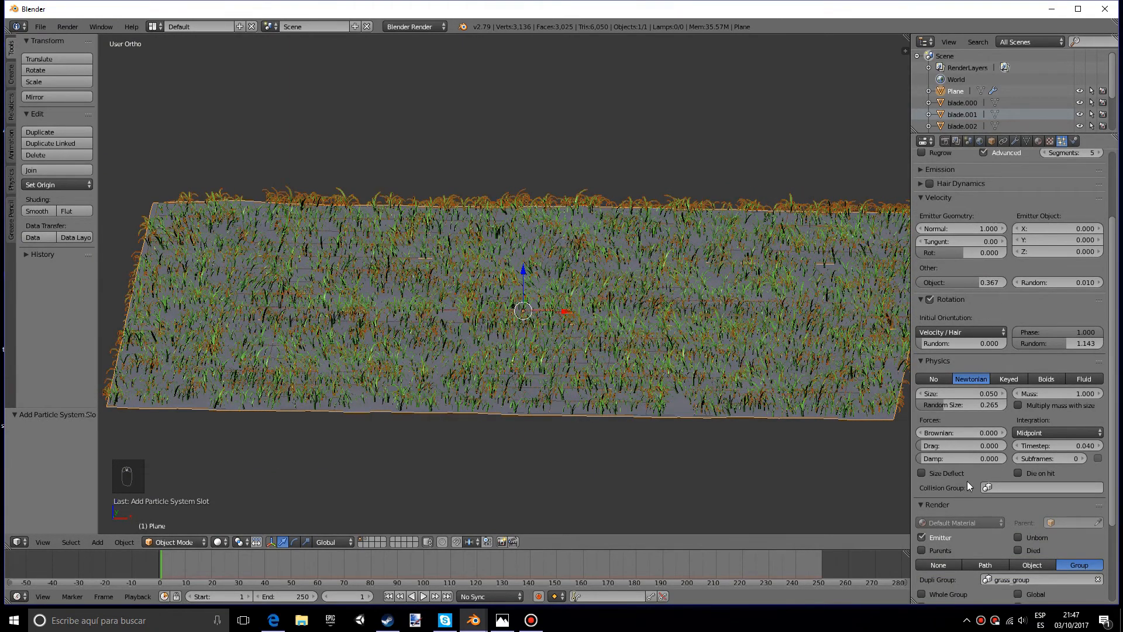
Enable Interpolated children with Display 3 and Render 10, filling the plane with dense grass
scroll(down, 3)
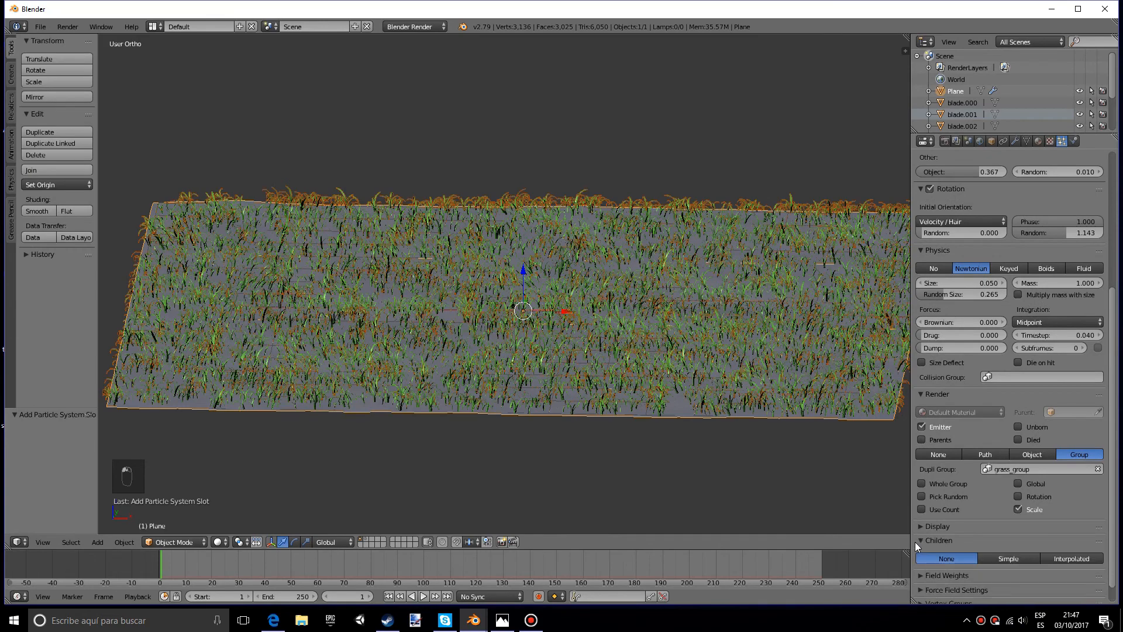
scroll(down, 3)
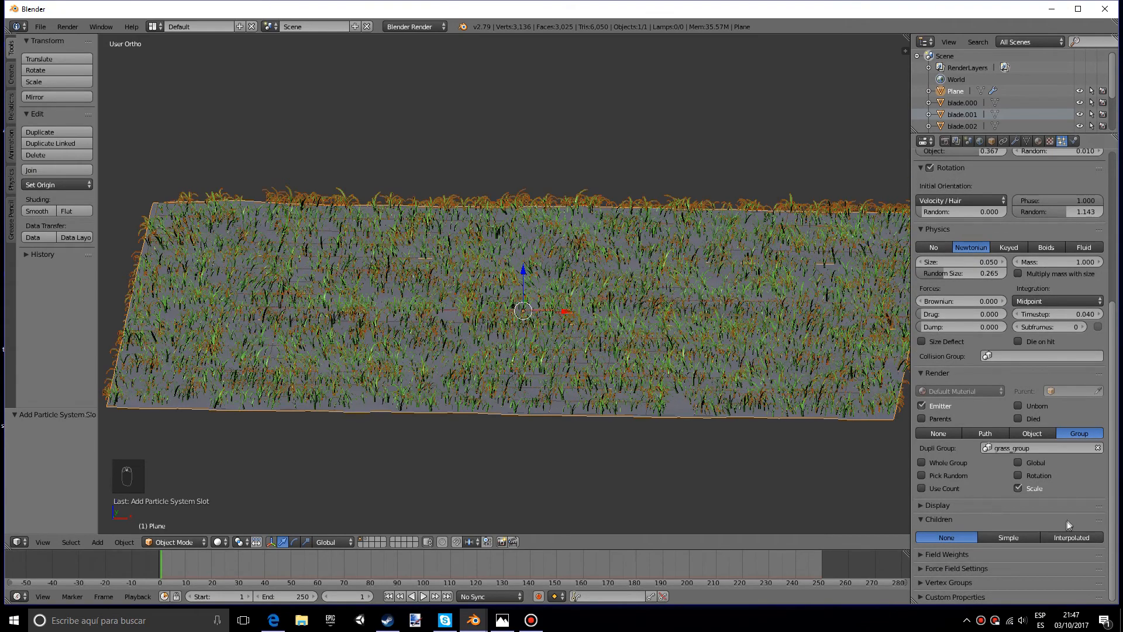
click(1072, 537)
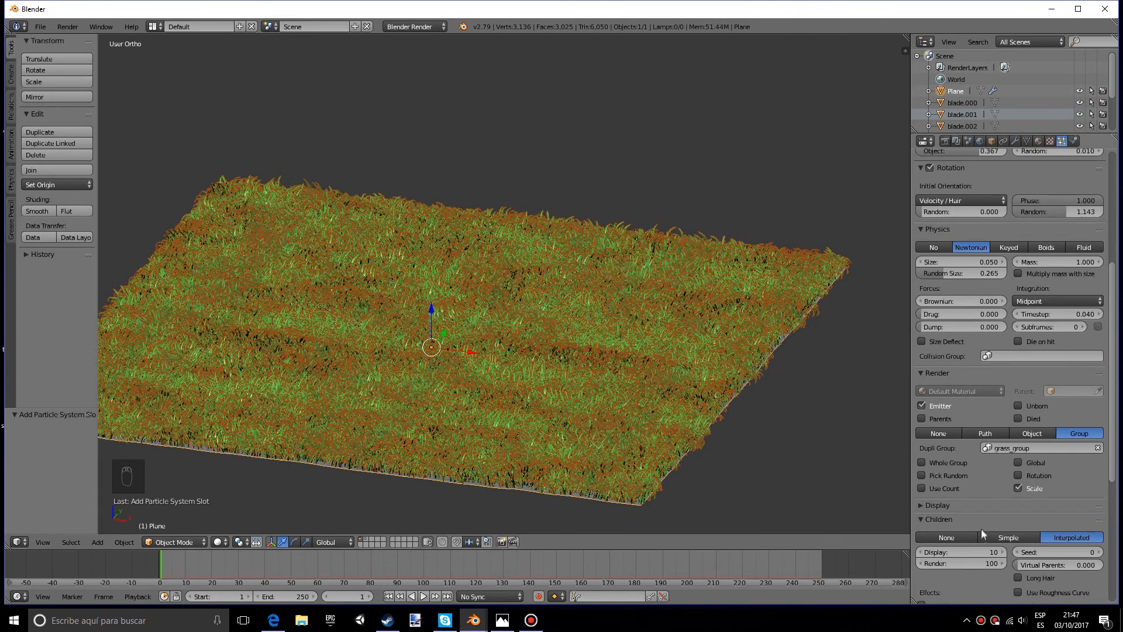
click(959, 552)
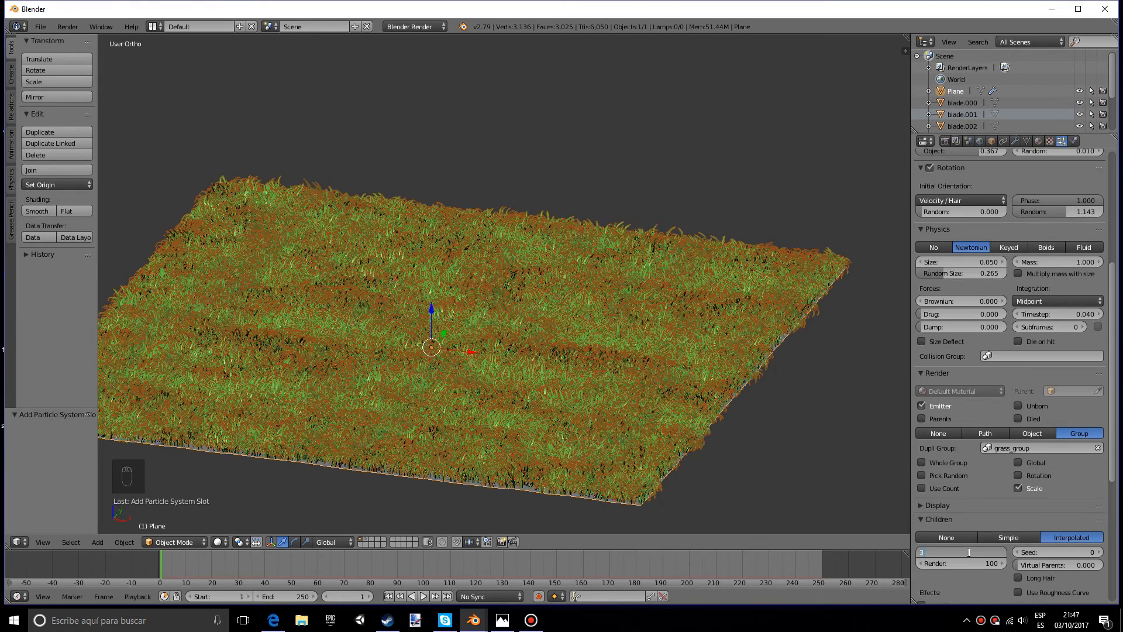
click(1001, 551)
text(3)
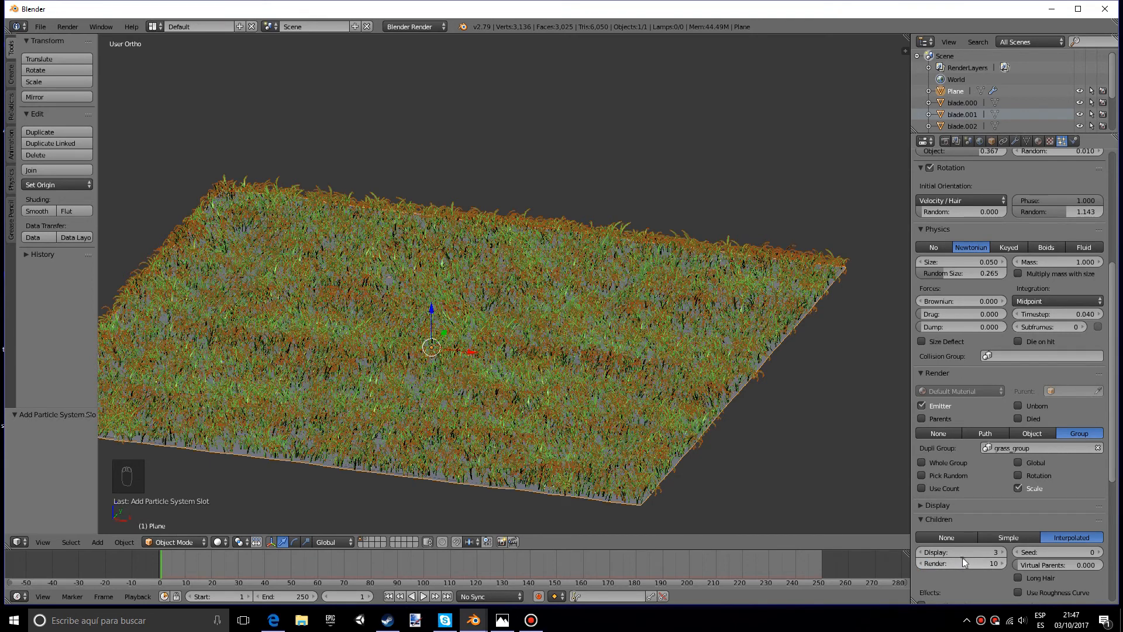
scroll(down, 3)
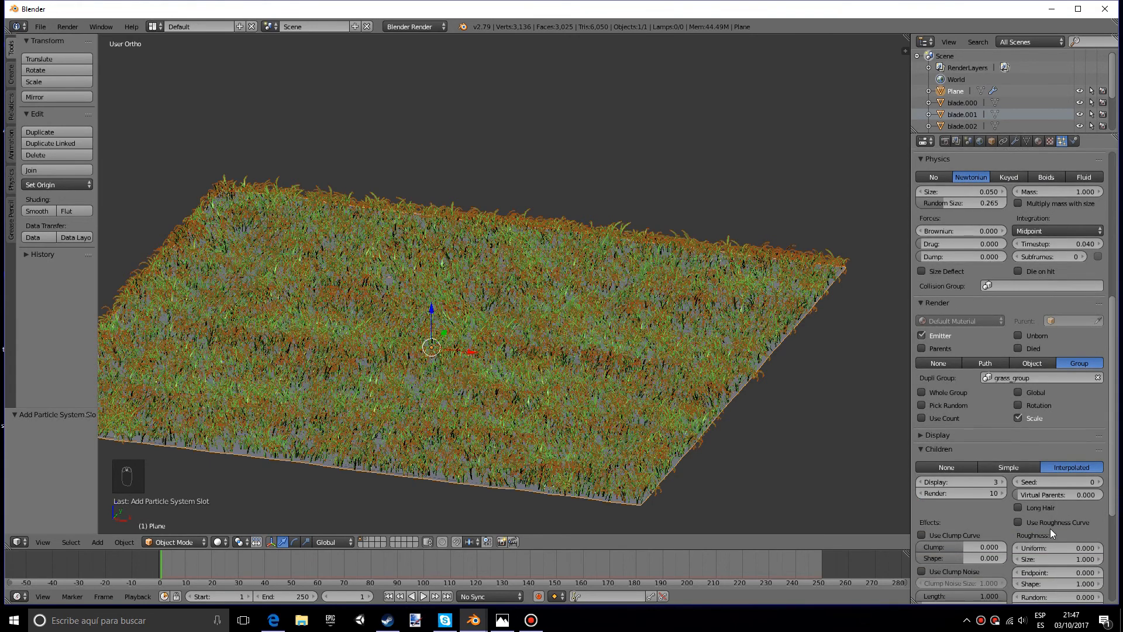
scroll(down, 3)
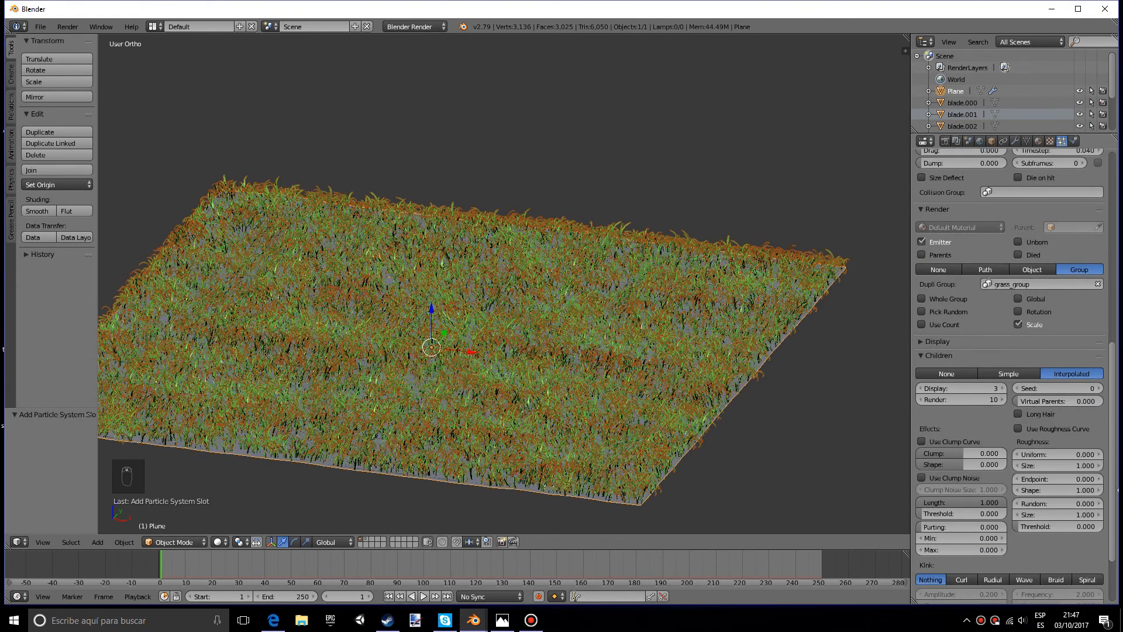
mouse_move(922, 365)
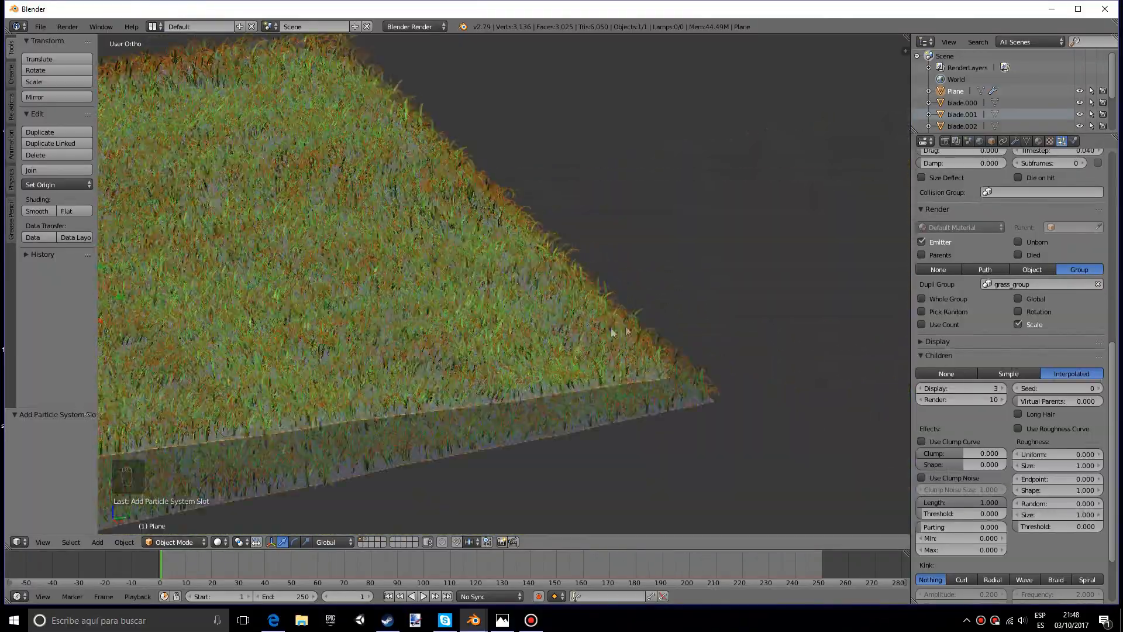
drag(612, 331, 526, 404)
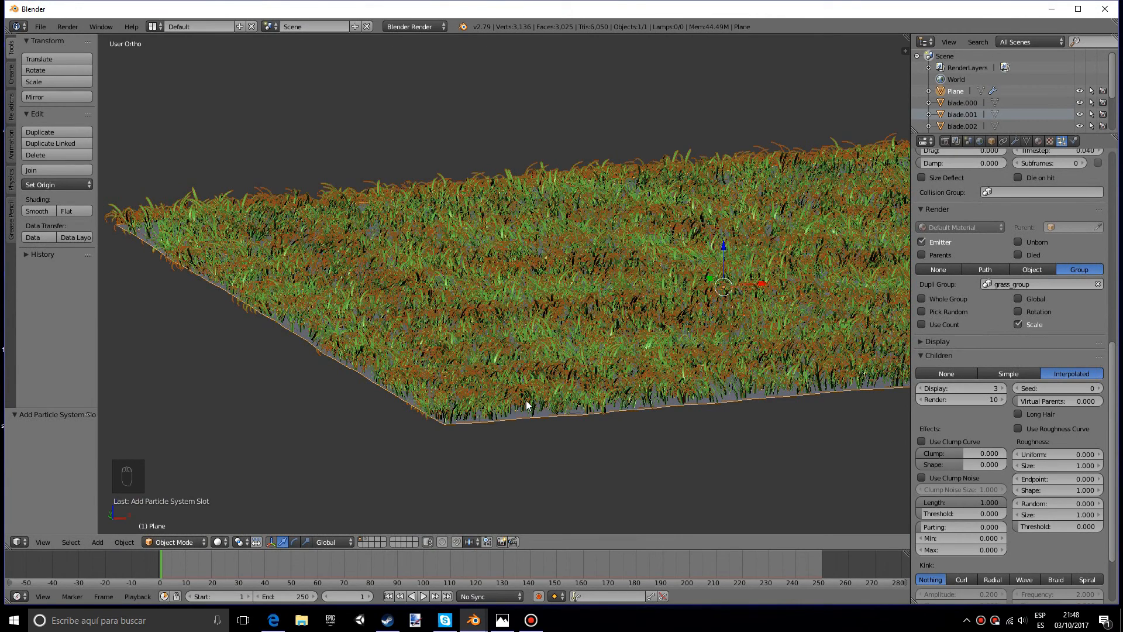